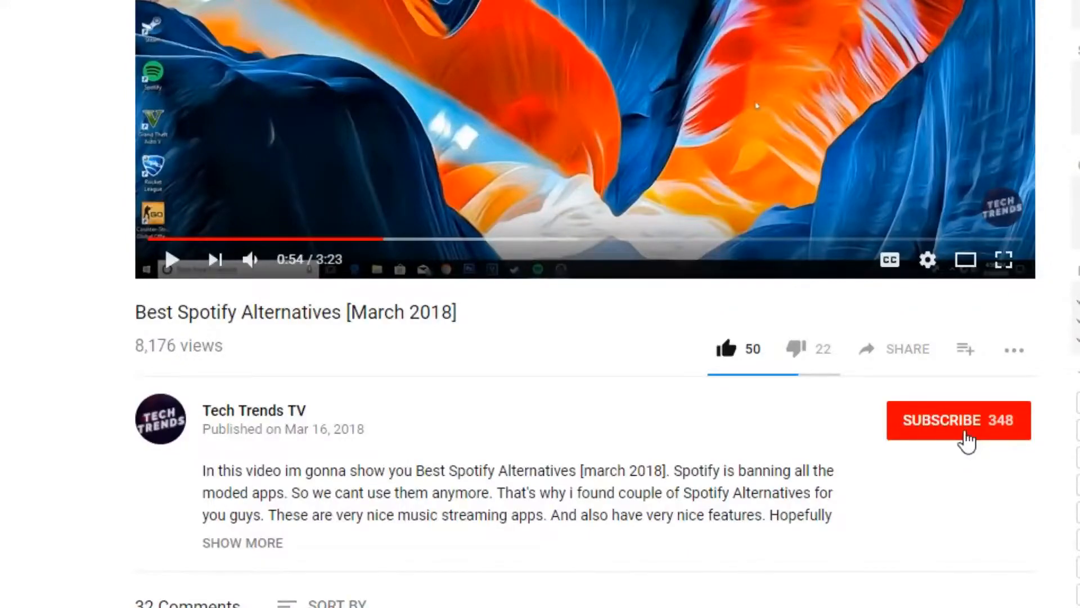
Step: Leave the YouTube video page and return to the Windows desktop
{"action": "left_click", "coordinate": [957, 420]}
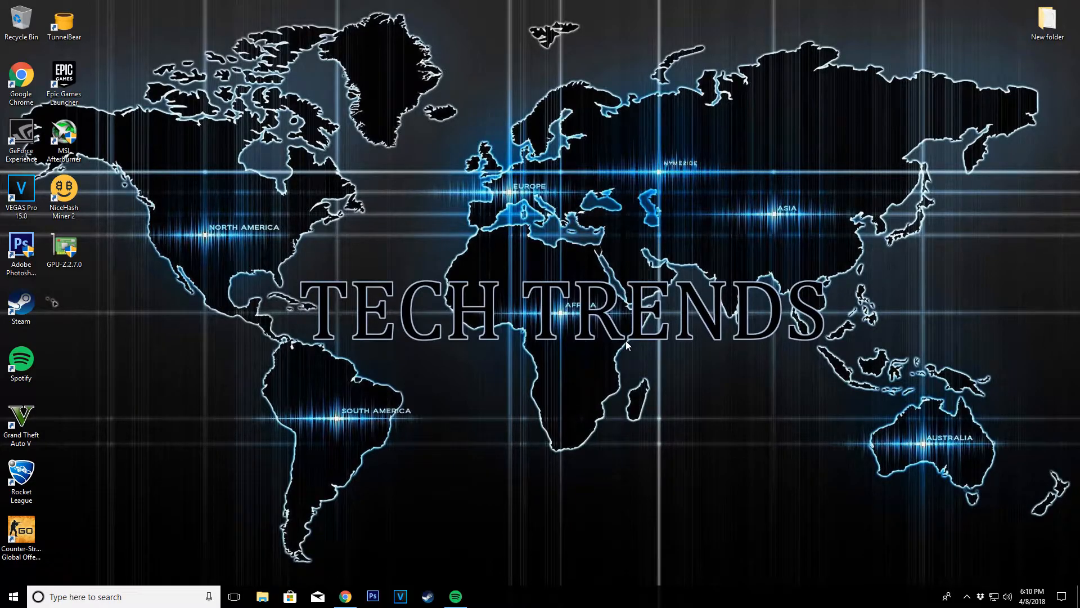
Step: Search Google for 'obs studio', reach obsproject.com and download the Windows installer
{"action": "left_click", "coordinate": [346, 596]}
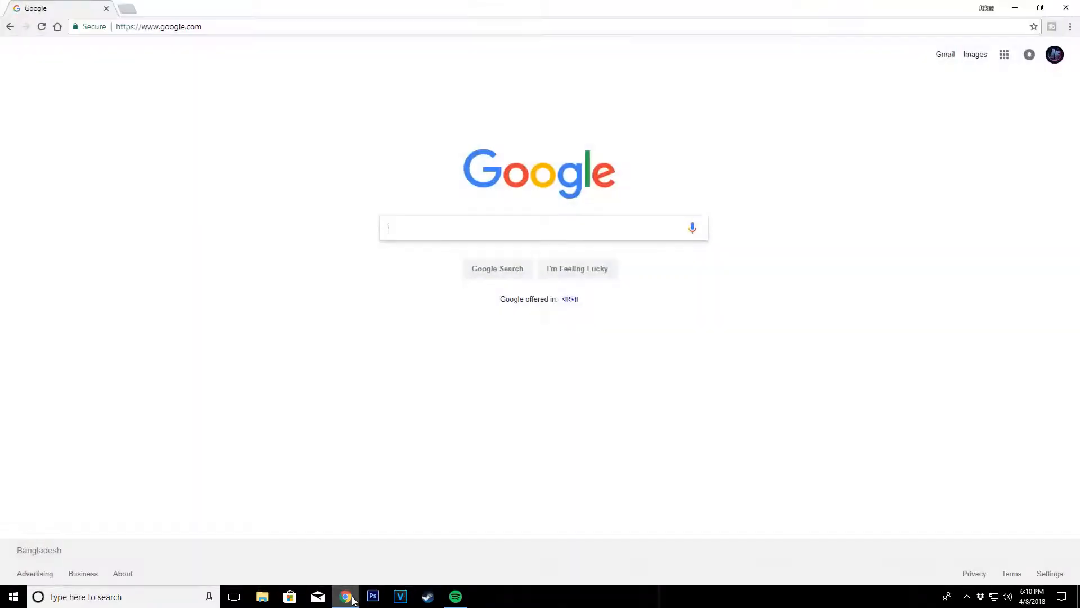
{"action": "type", "text": "o"}
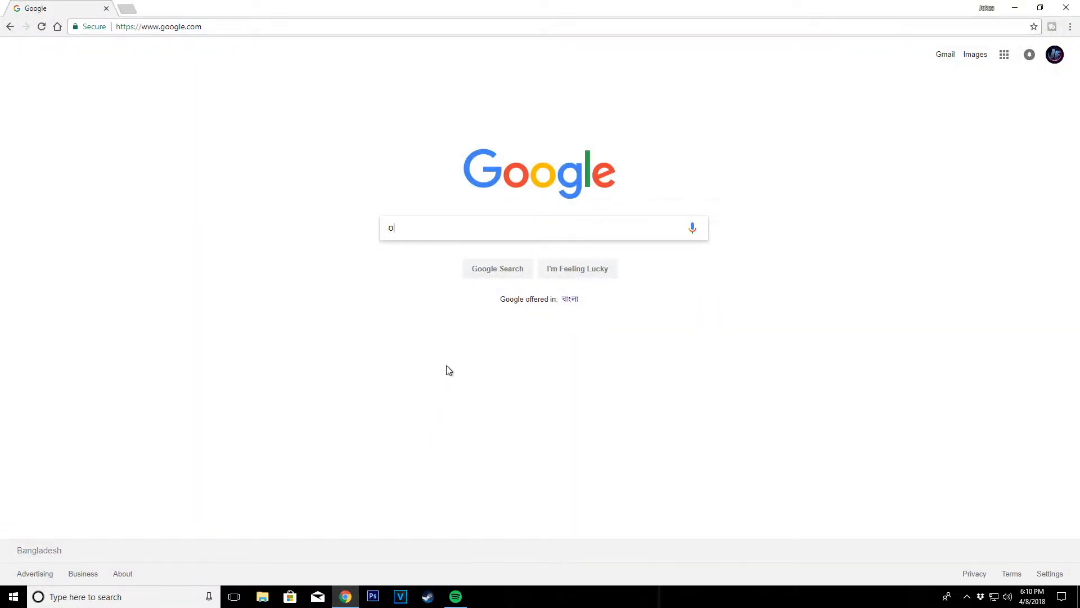
{"action": "type", "text": "bs studio"}
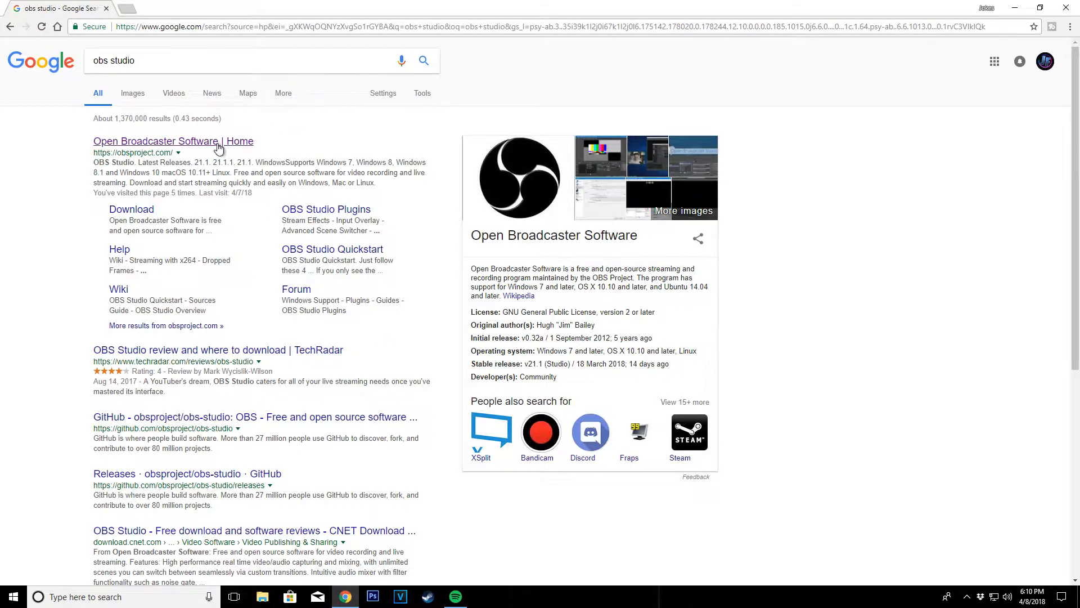
{"action": "left_click", "coordinate": [173, 141]}
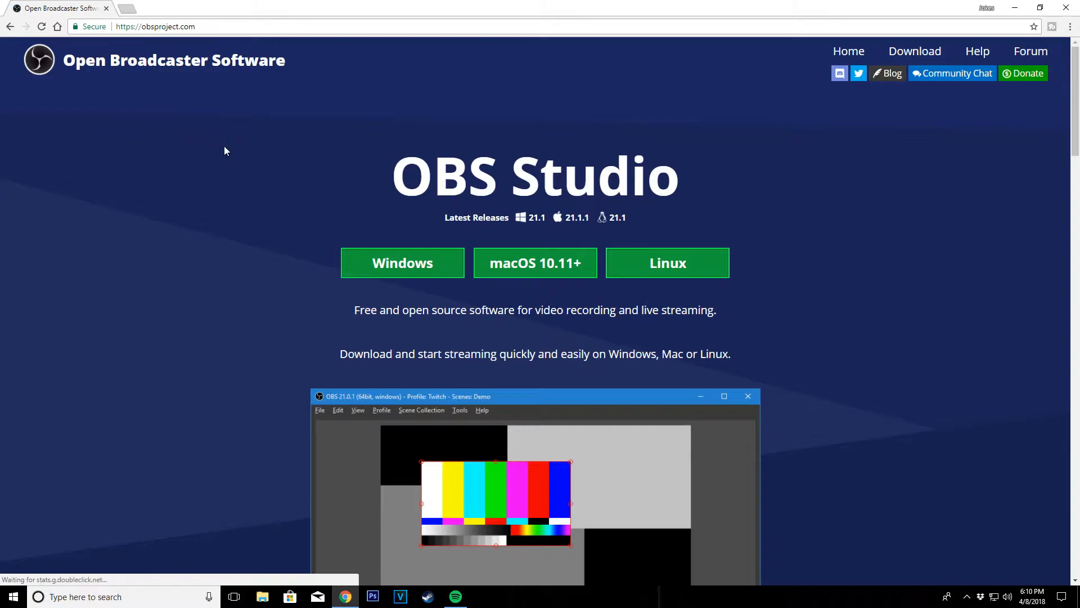
{"action": "mouse_move", "coordinate": [386, 224]}
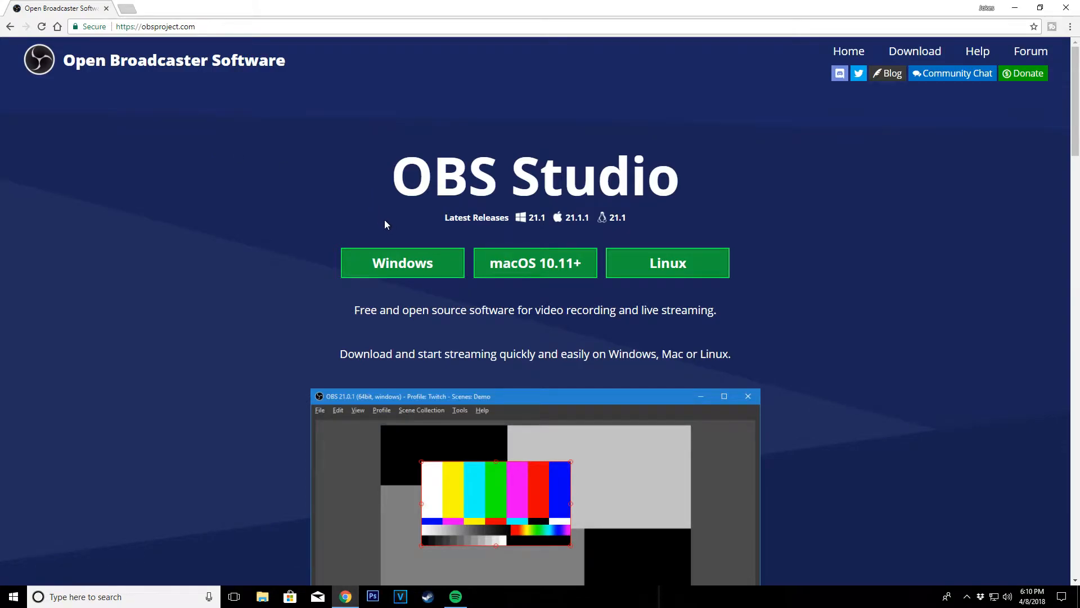
{"action": "mouse_move", "coordinate": [413, 275]}
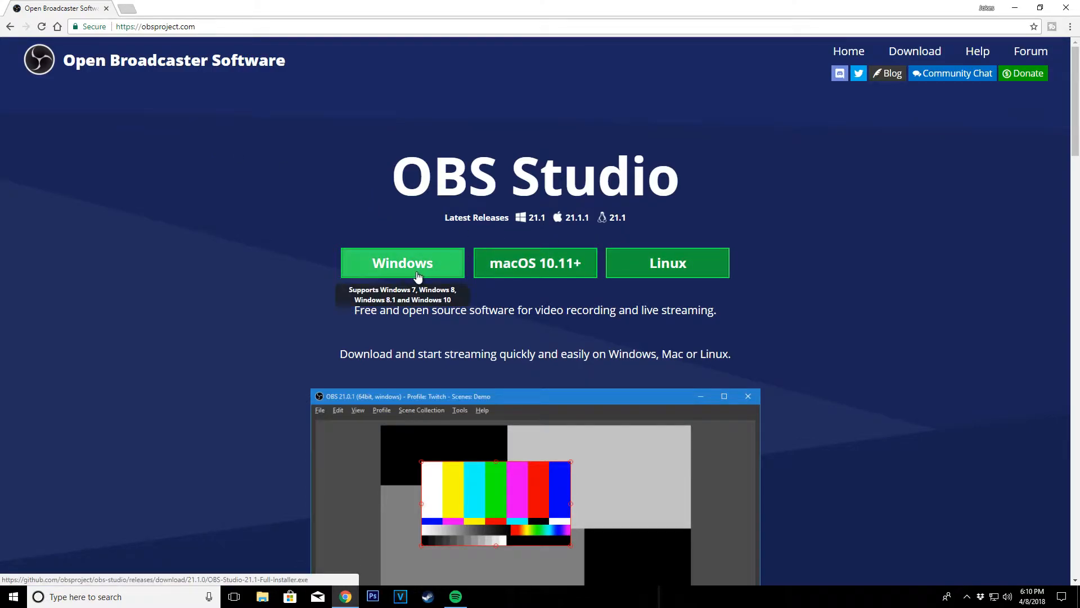
{"action": "left_click", "coordinate": [403, 262]}
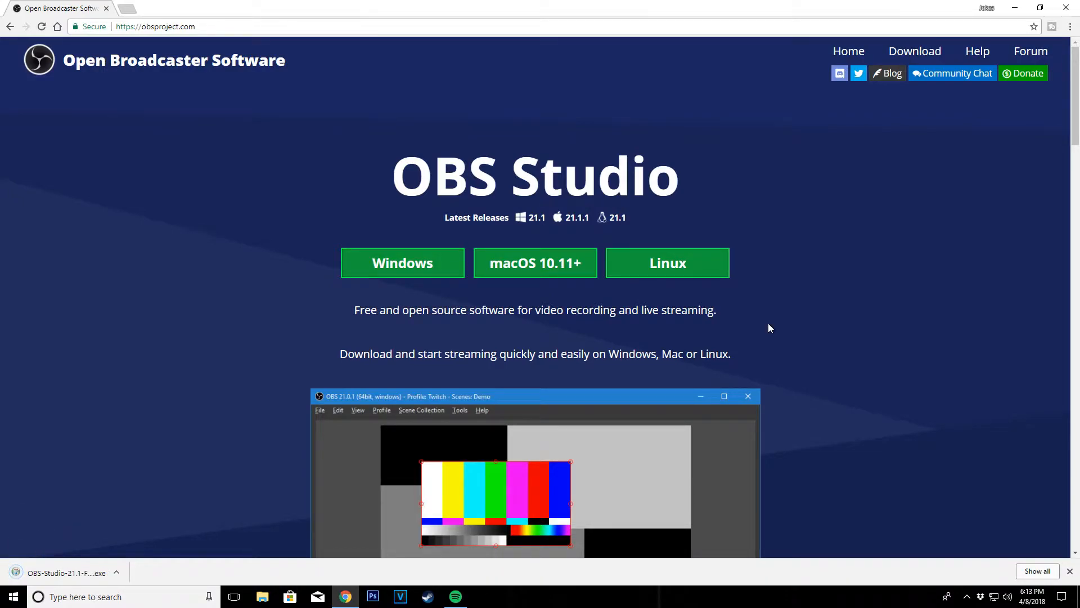
{"action": "mouse_move", "coordinate": [67, 573]}
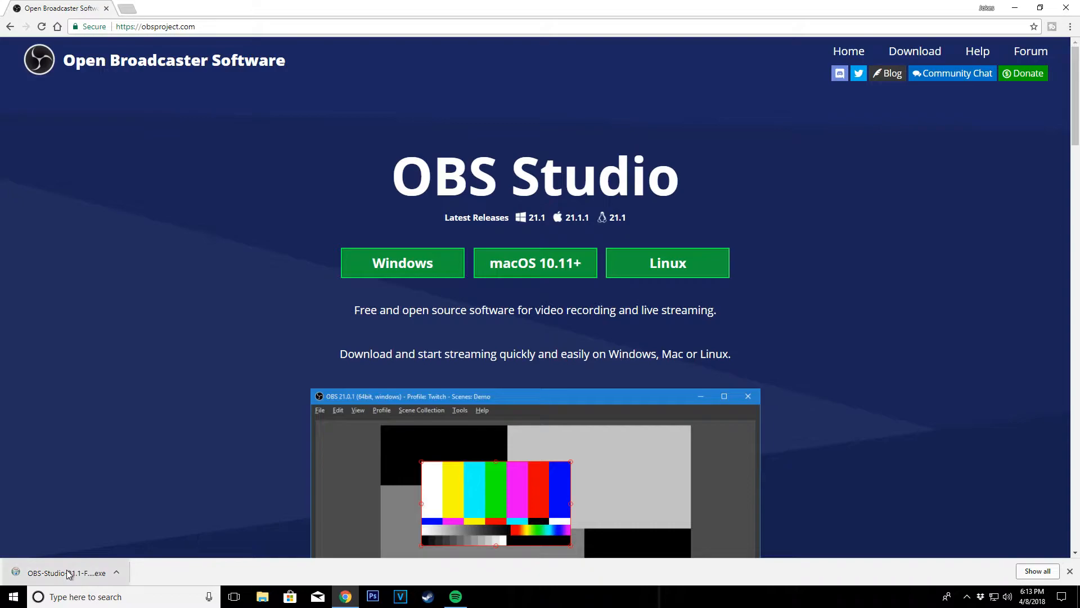
Step: Run the OBS Studio installer, finish with Launch checked and allow the UAC prompt
{"action": "left_click", "coordinate": [59, 573]}
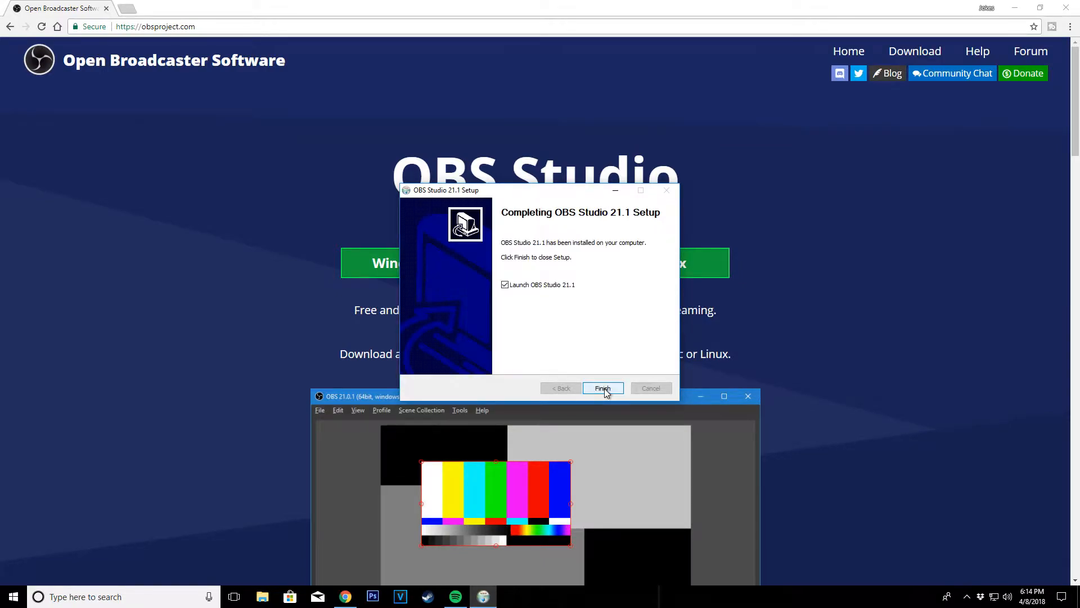
{"action": "left_click", "coordinate": [602, 388]}
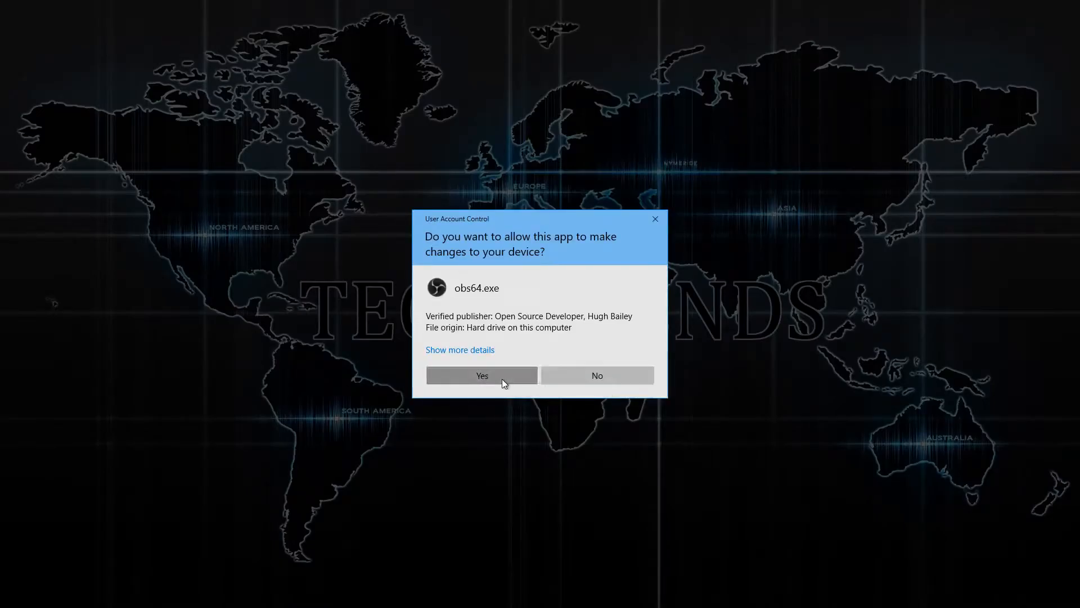
{"action": "left_click", "coordinate": [482, 374]}
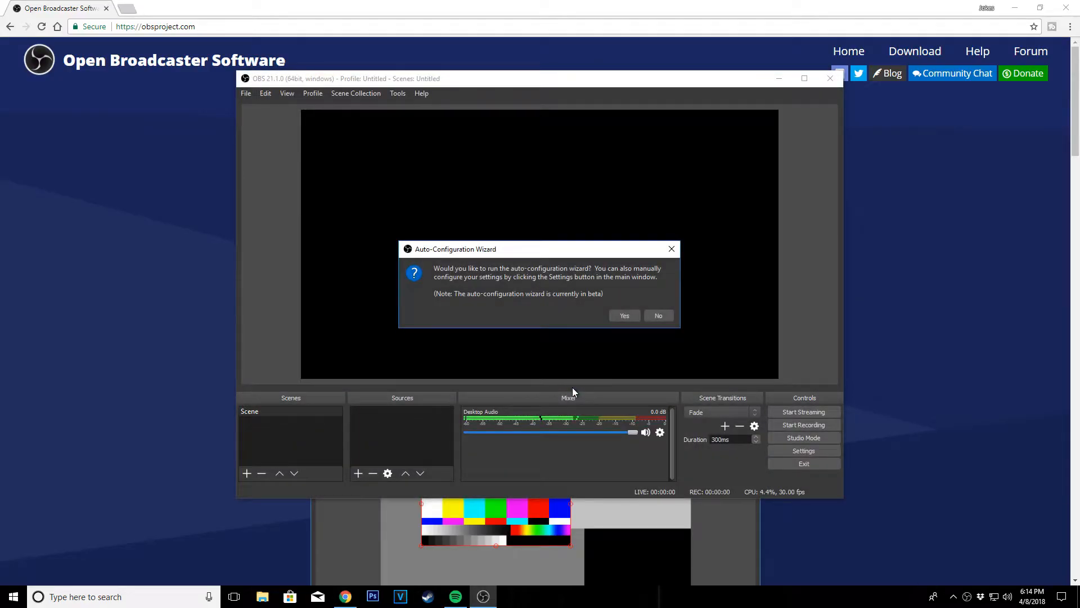
Step: Decline the auto-configuration wizard and choose Twitch as the service in Stream settings
{"action": "left_click", "coordinate": [657, 315]}
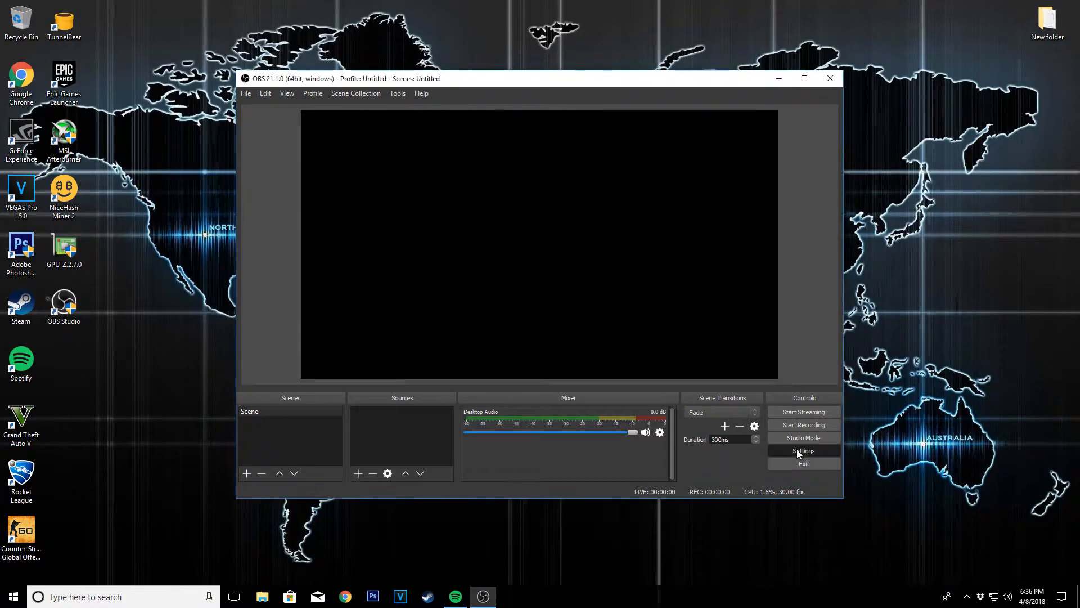
{"action": "left_click", "coordinate": [804, 450]}
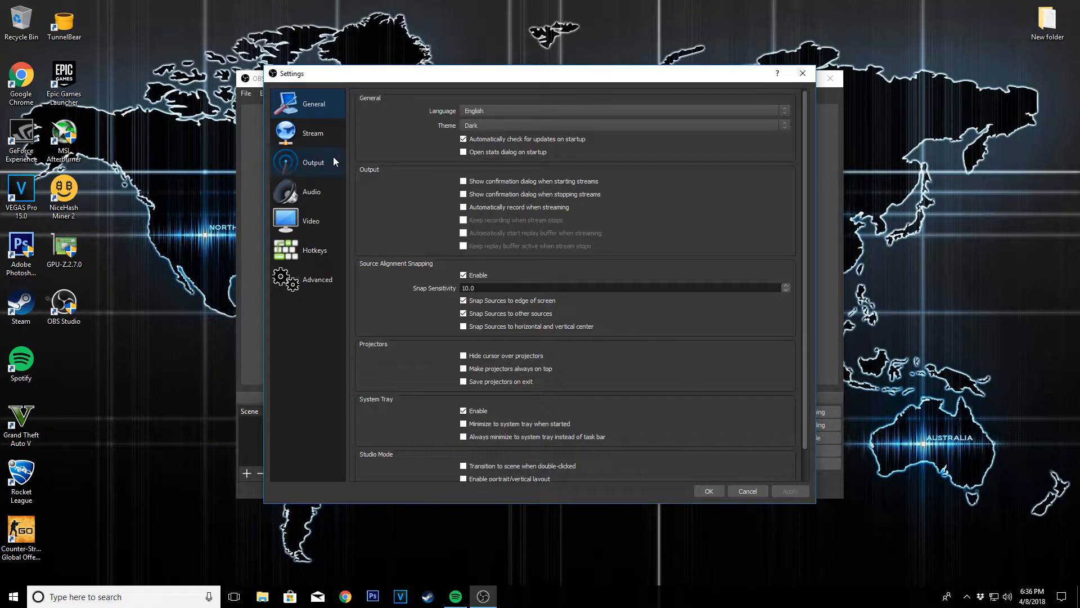
{"action": "left_click", "coordinate": [313, 133]}
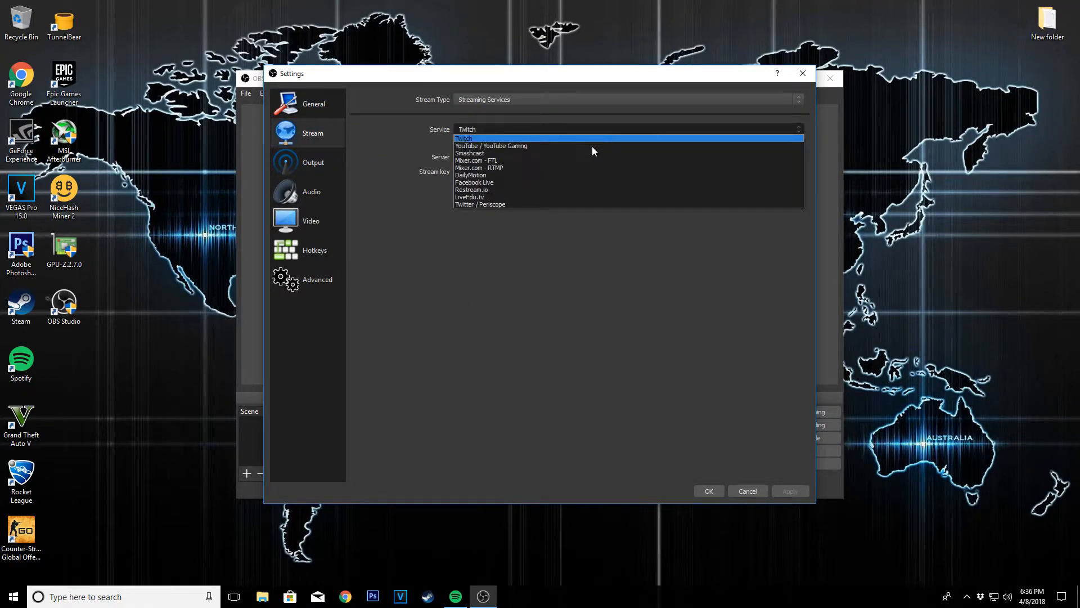
{"action": "left_click", "coordinate": [465, 137]}
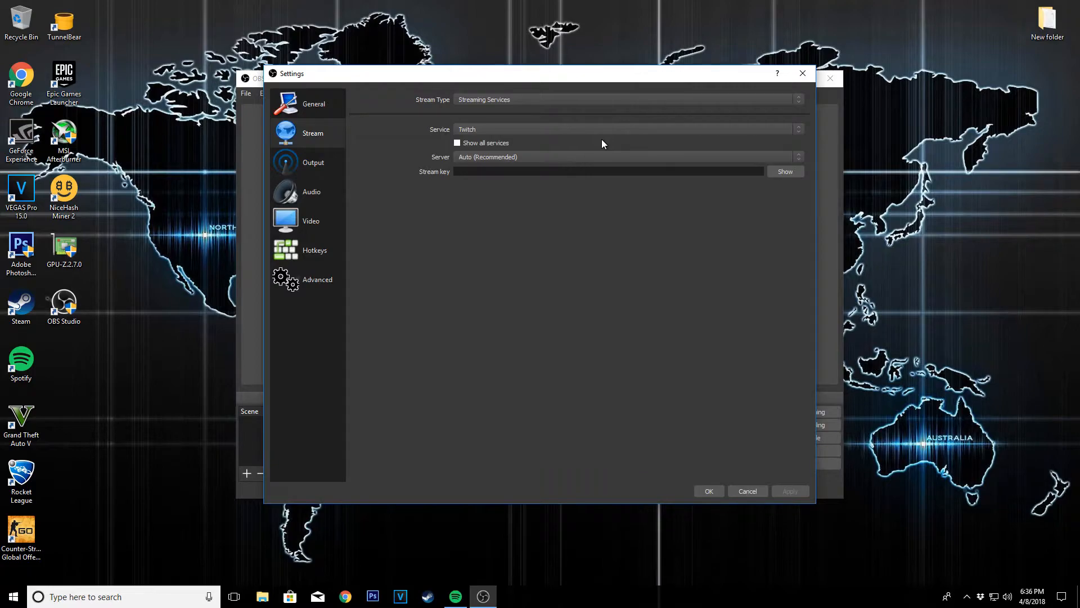
{"action": "mouse_move", "coordinate": [503, 182]}
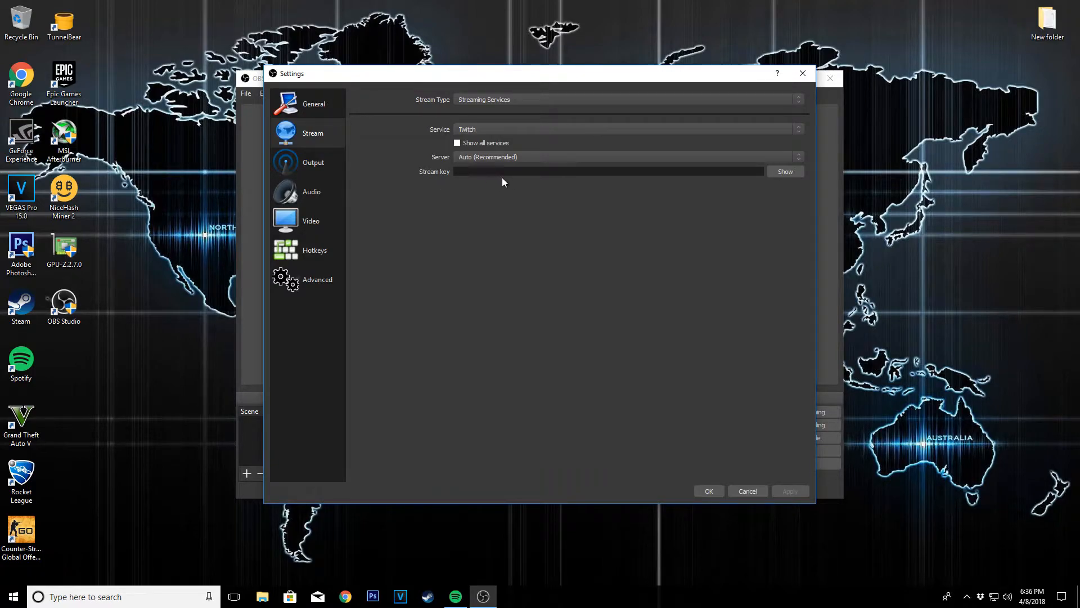
{"action": "mouse_move", "coordinate": [347, 599]}
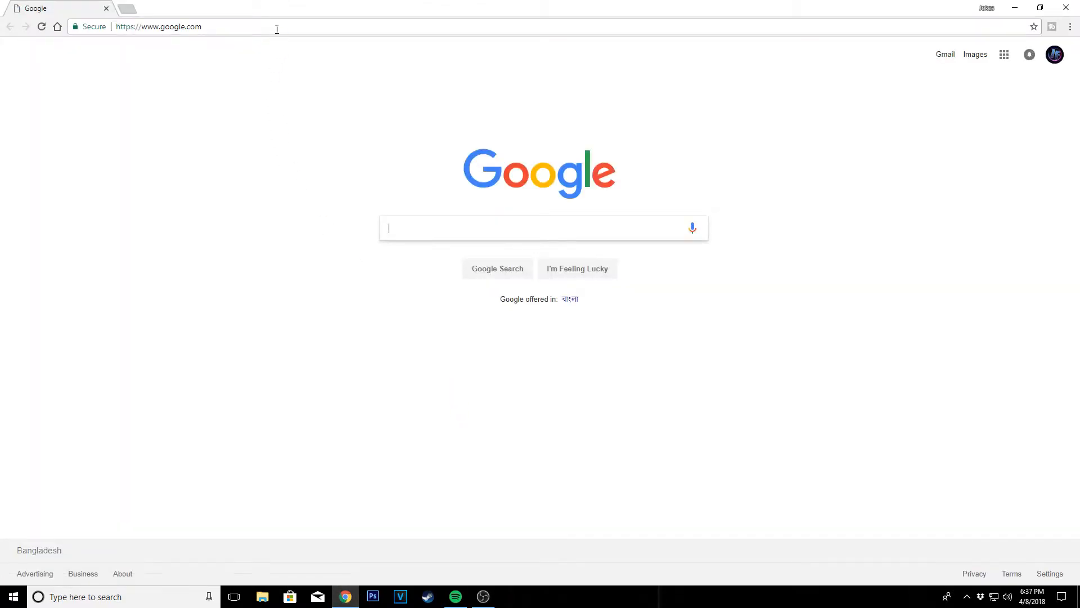
Step: Go to twitch.tv and reach the channel Dashboard from the account menu
{"action": "type", "text": "twitch"}
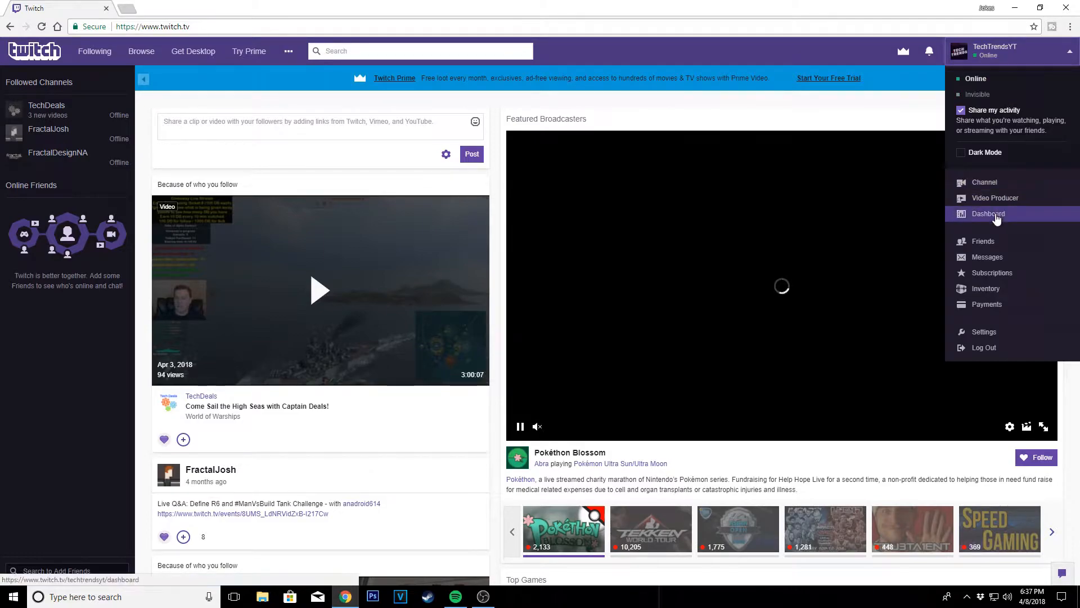
{"action": "left_click", "coordinate": [986, 214]}
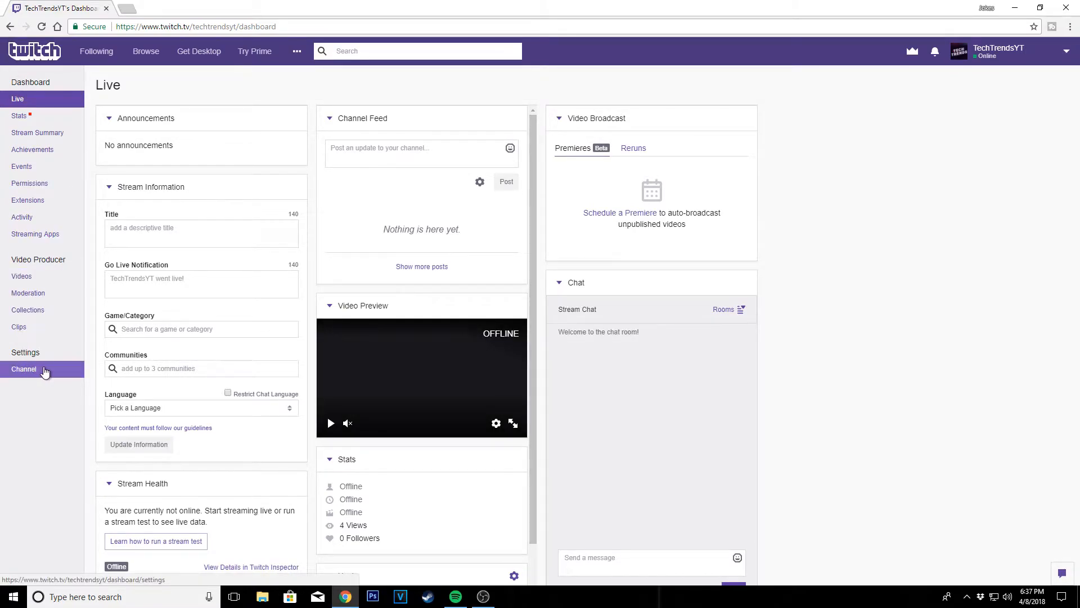
Step: Reveal the Twitch stream key under Channel settings, copy it and close the popup
{"action": "left_click", "coordinate": [24, 369]}
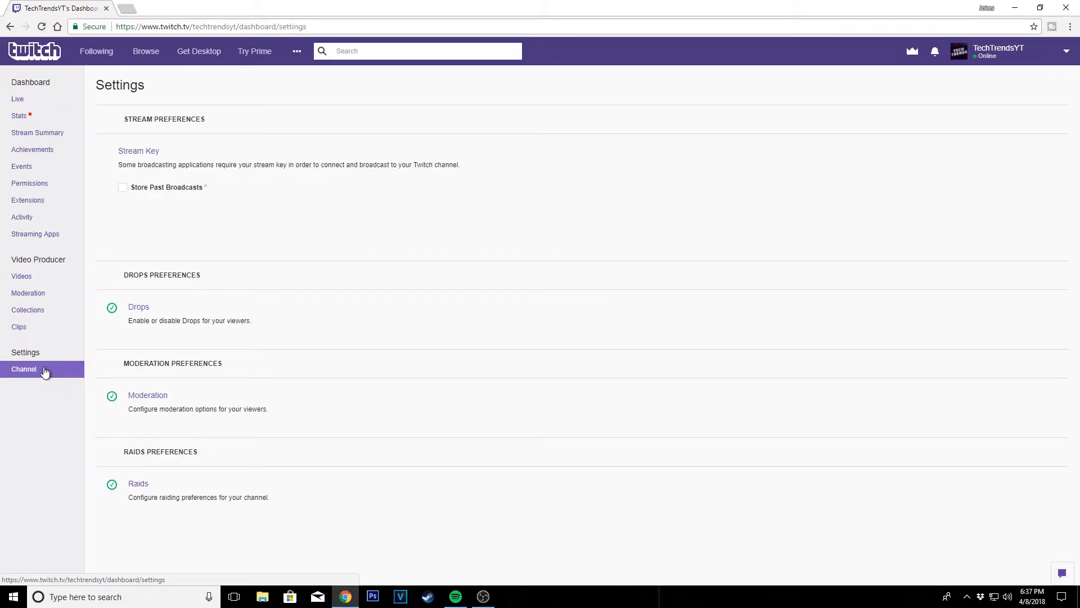
{"action": "mouse_move", "coordinate": [138, 151]}
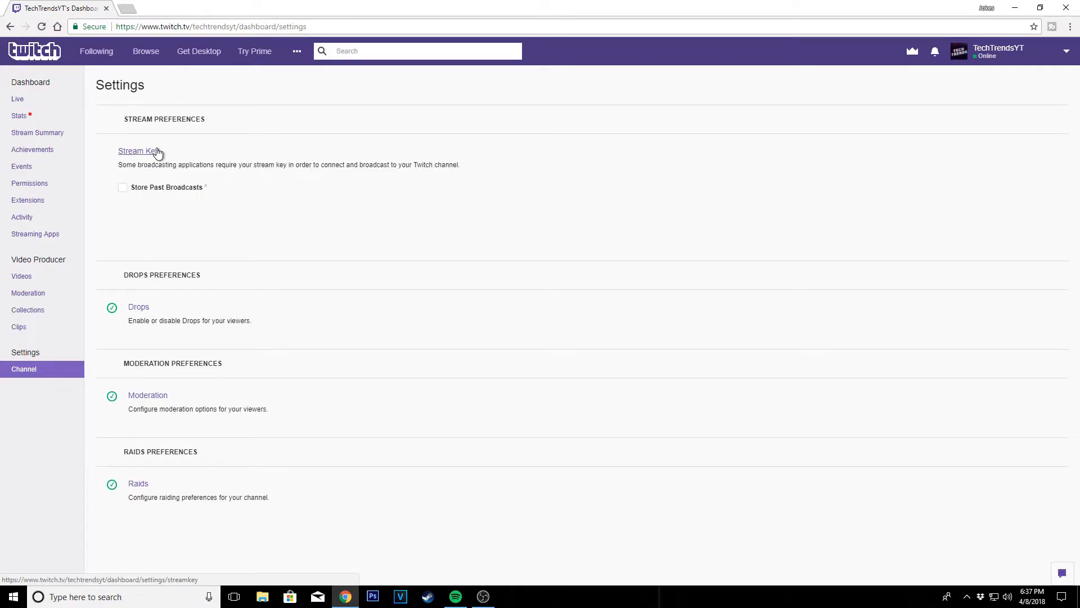
{"action": "left_click", "coordinate": [137, 151]}
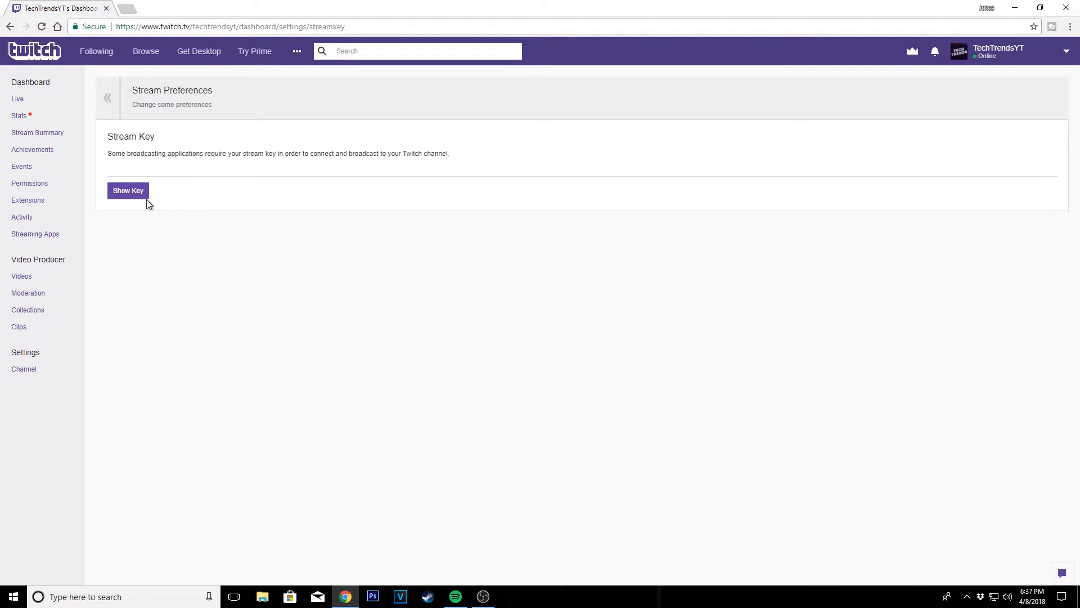
{"action": "left_click", "coordinate": [127, 191]}
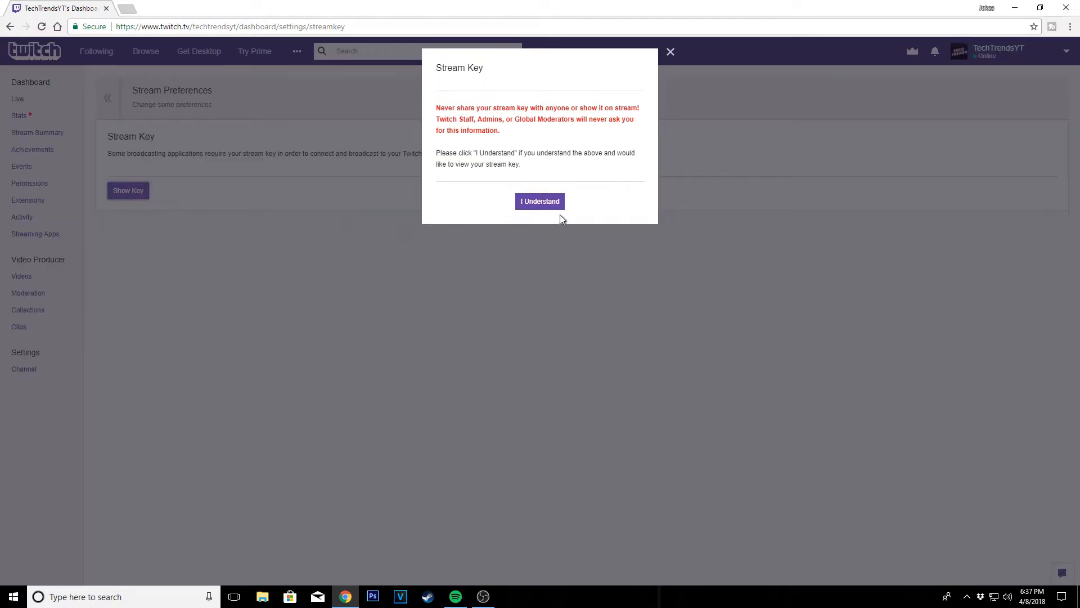
{"action": "left_click", "coordinate": [539, 202]}
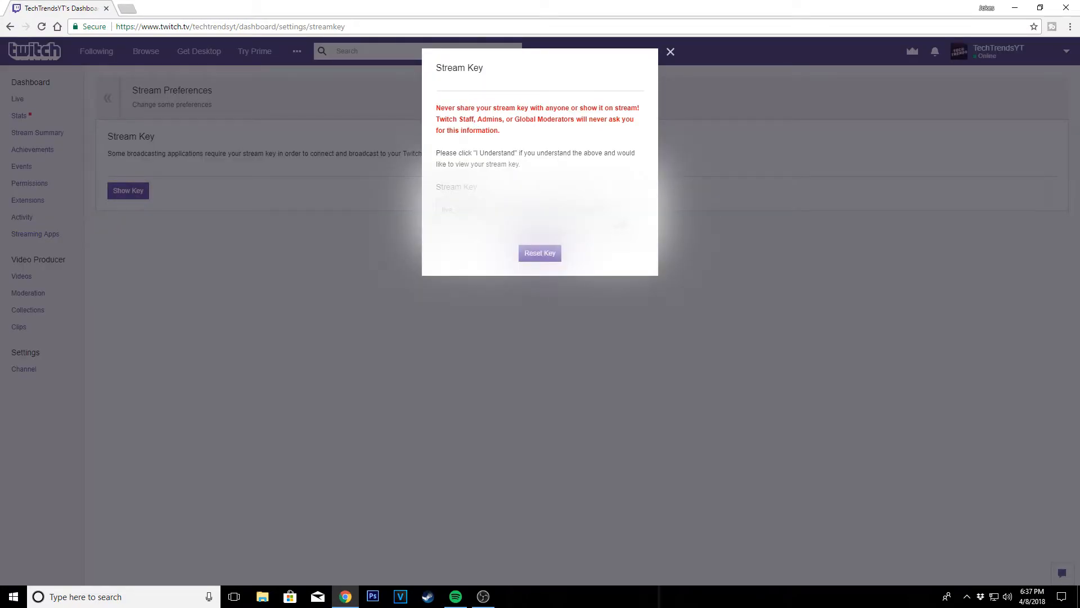
{"action": "right_click", "coordinate": [503, 210]}
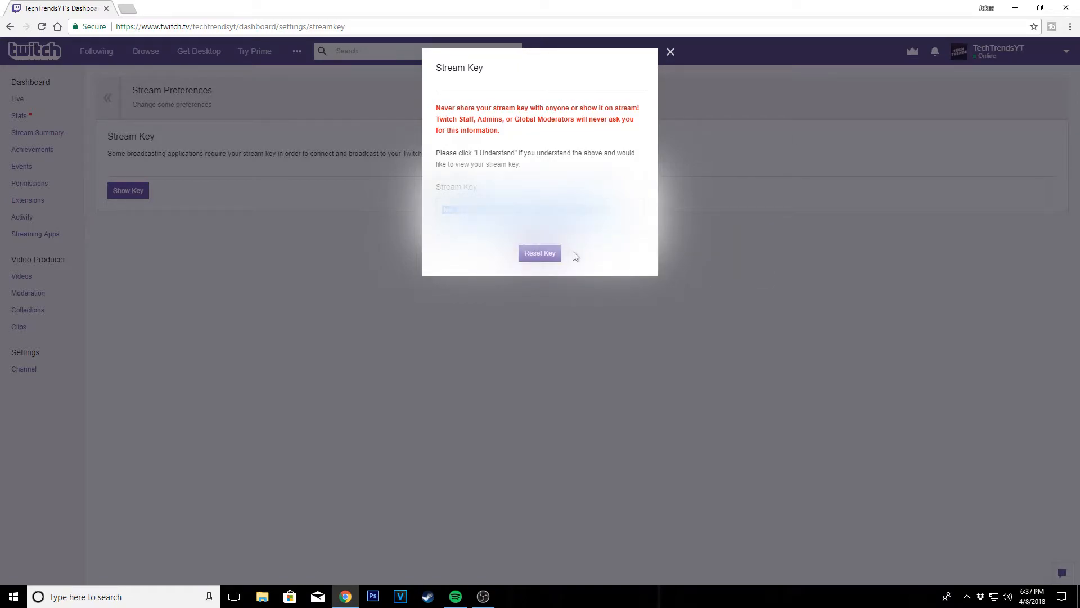
{"action": "left_click", "coordinate": [669, 51]}
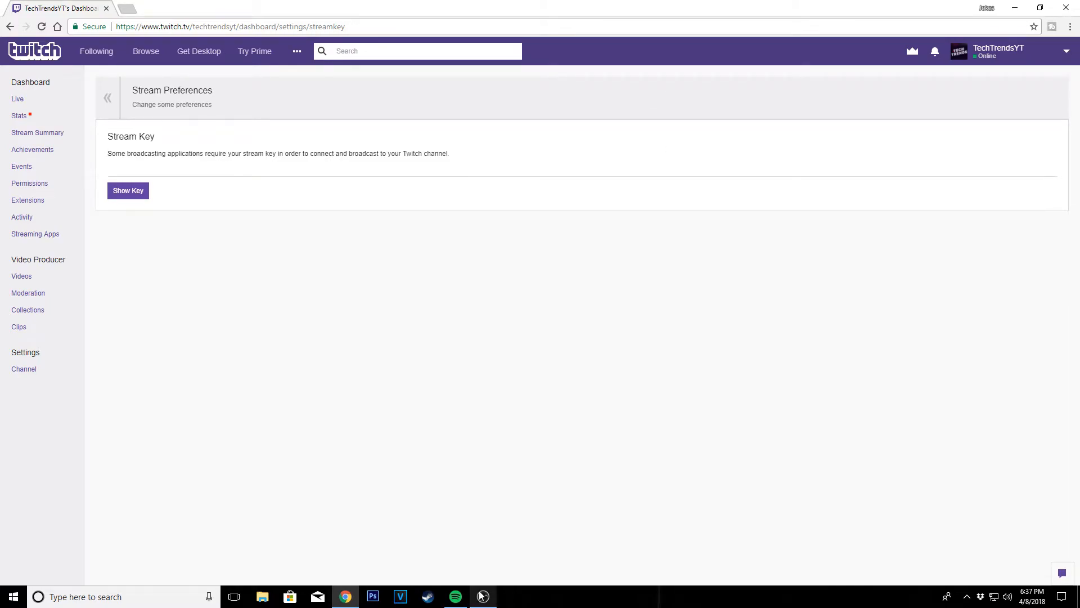
Step: Apply the pasted Twitch stream key in OBS, then go to YouTube Creator Studio
{"action": "left_click", "coordinate": [482, 596]}
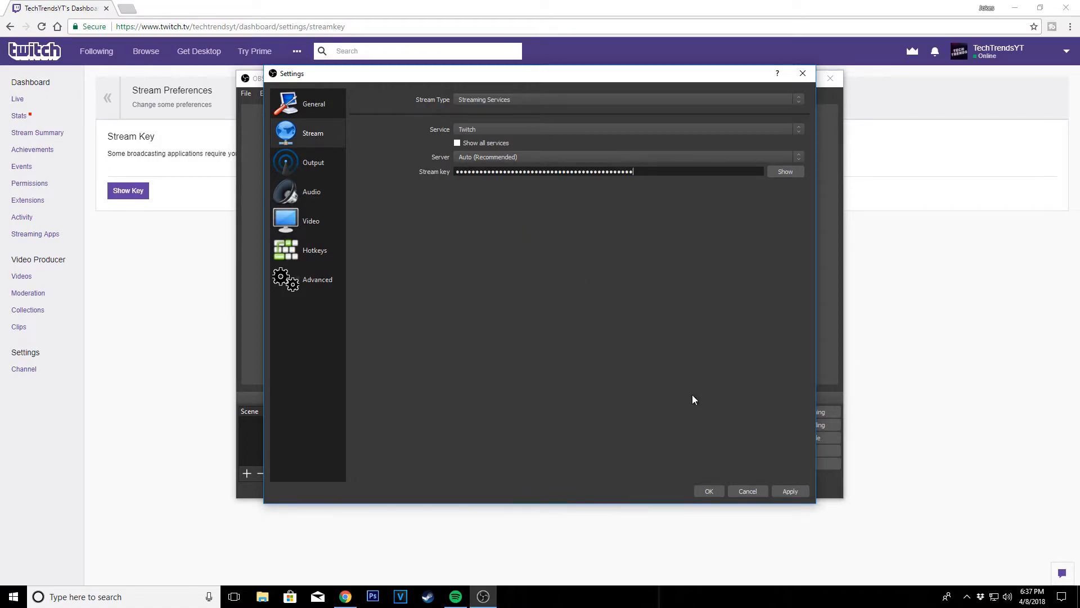
{"action": "left_click", "coordinate": [790, 490]}
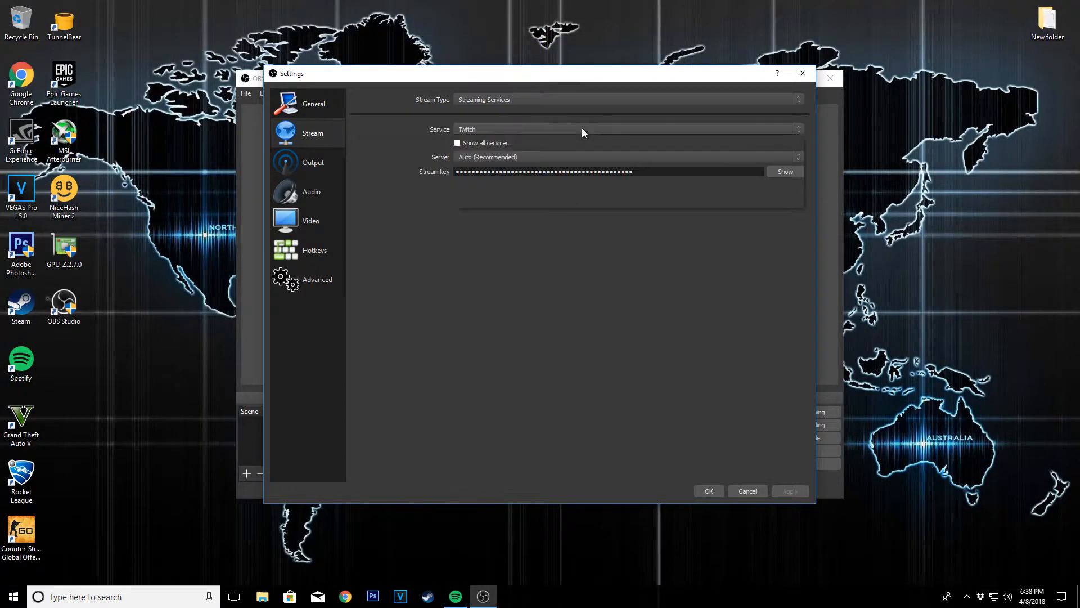
{"action": "left_click", "coordinate": [625, 128]}
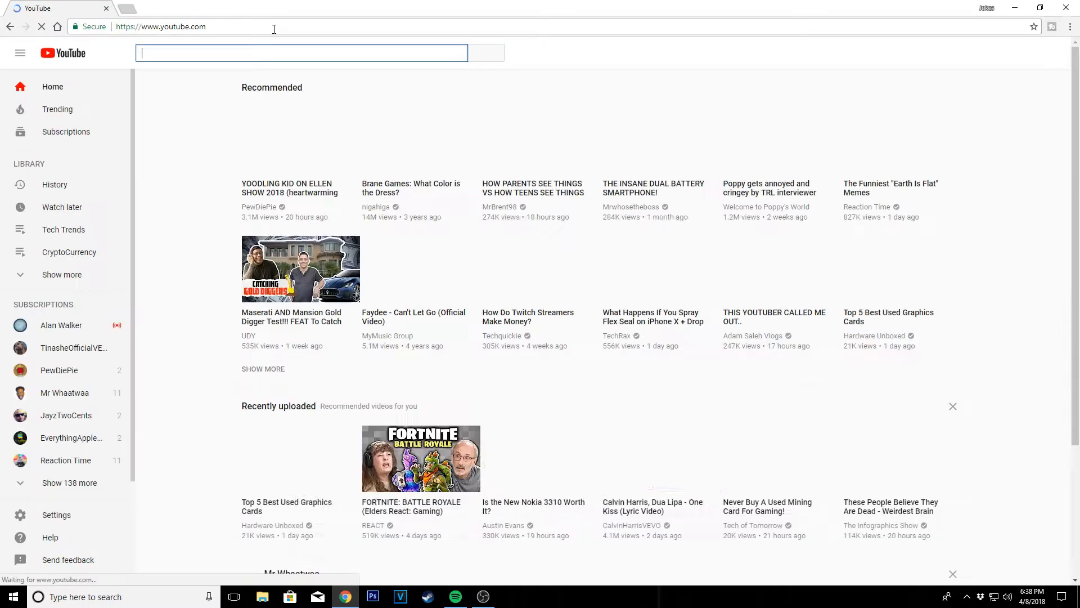
{"action": "left_click", "coordinate": [1044, 53]}
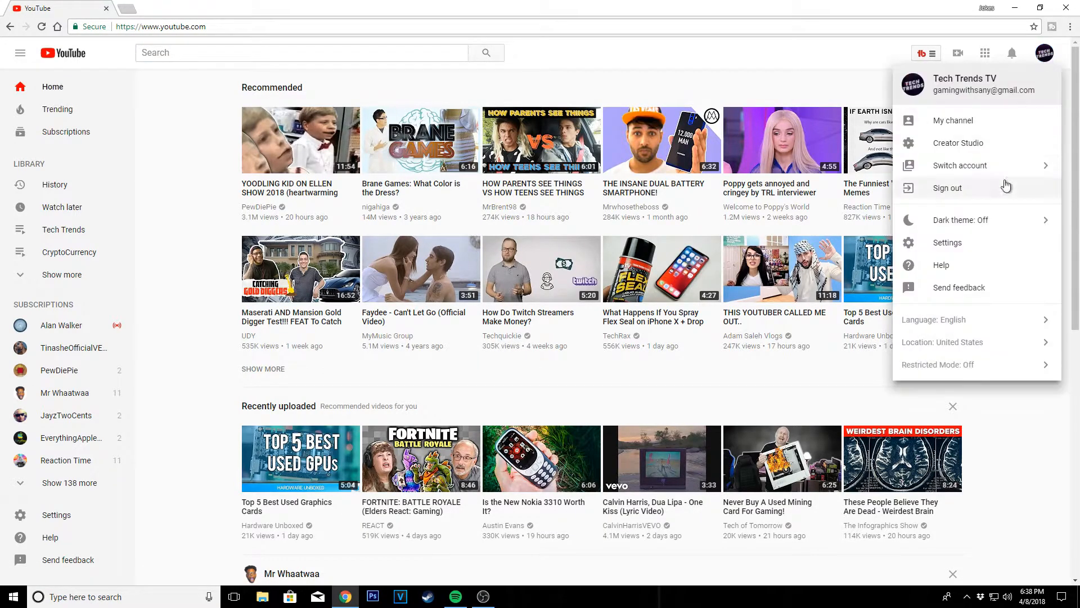
{"action": "left_click", "coordinate": [957, 143]}
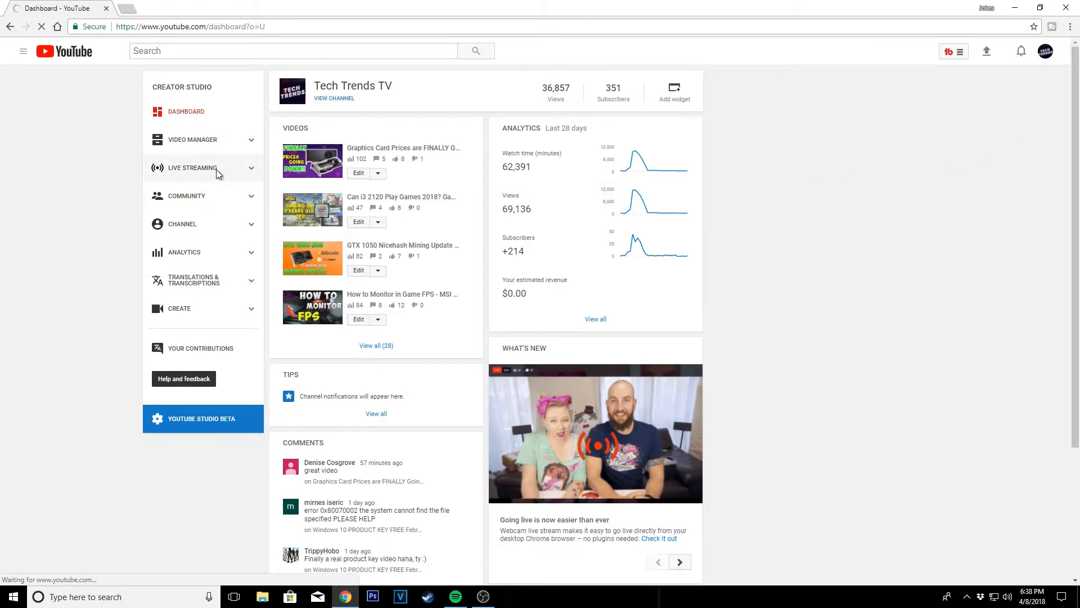
Step: Reach the Live Streaming dashboard's Encoder Setup section with server URL and stream key
{"action": "left_click", "coordinate": [191, 168]}
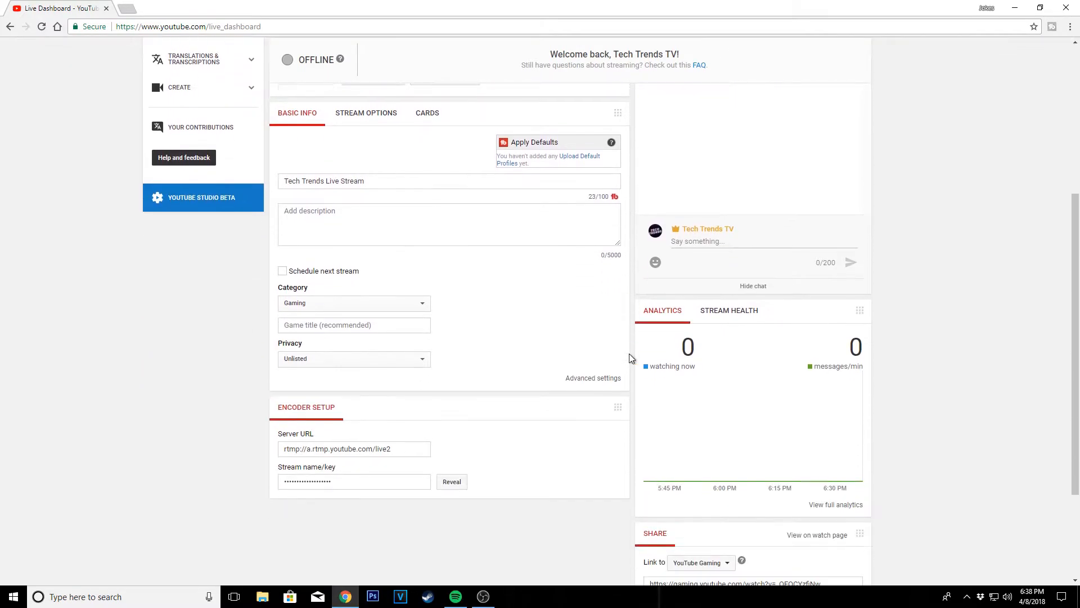
{"action": "scroll", "scroll_direction": "down", "scroll_amount": 3}
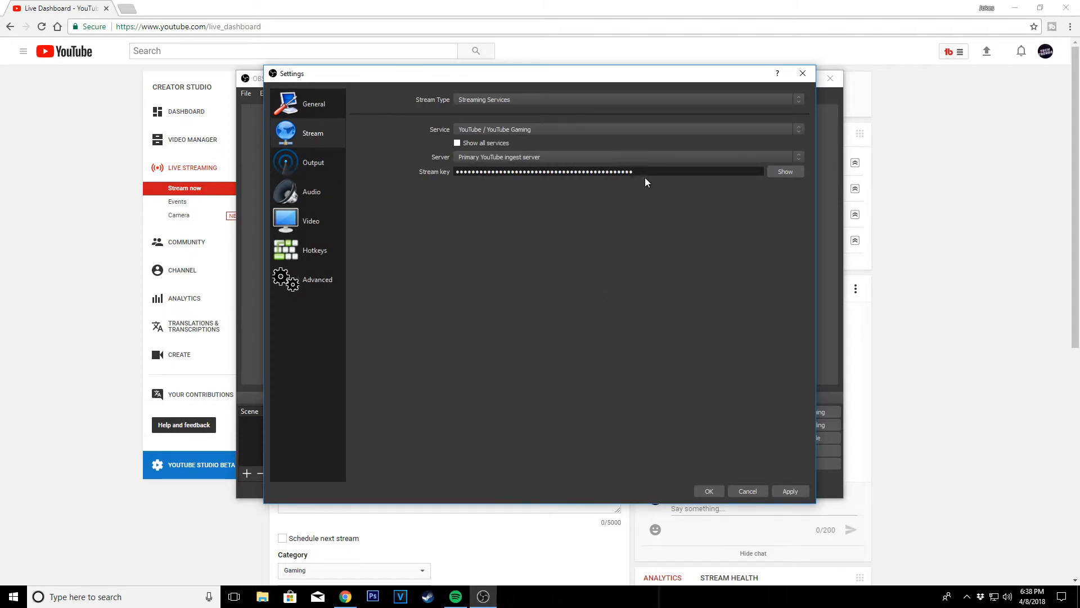
Step: Paste the copied YouTube stream key into the Stream key field and apply it
{"action": "right_click", "coordinate": [543, 171]}
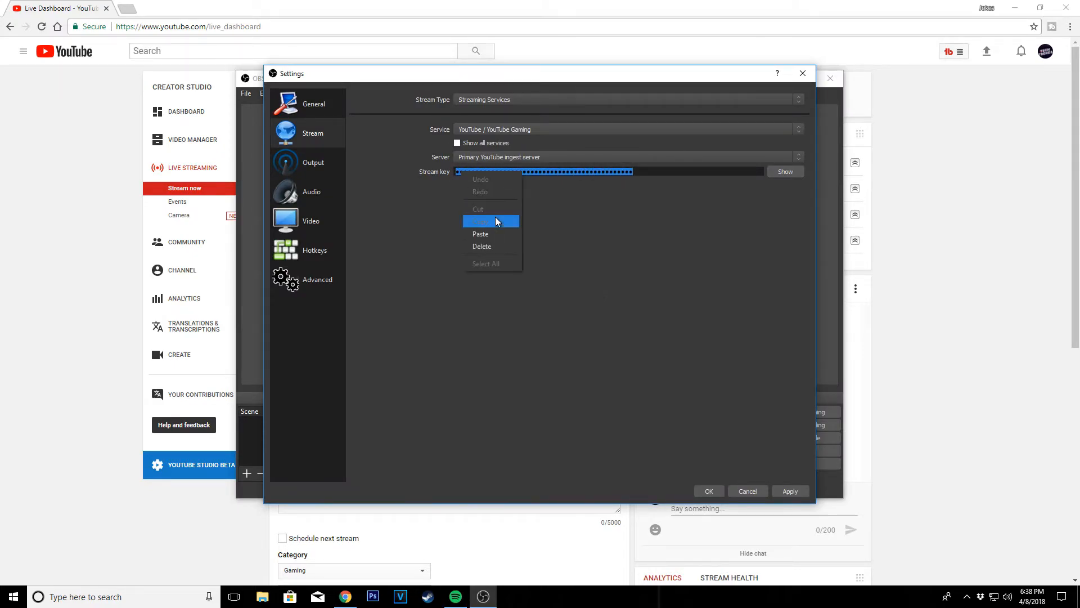
{"action": "left_click", "coordinate": [482, 222]}
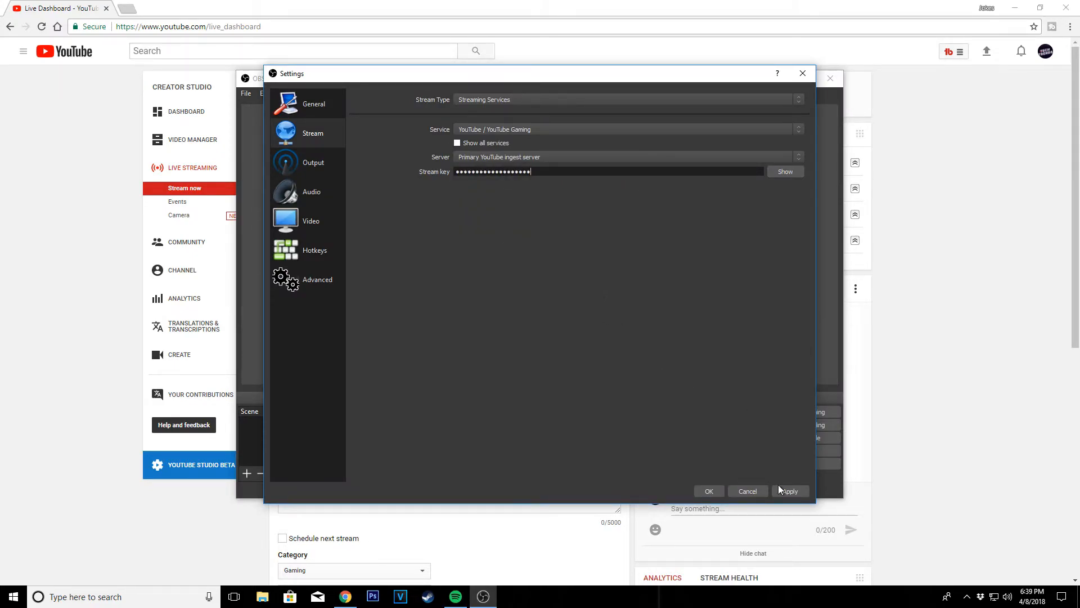
{"action": "left_click", "coordinate": [790, 491]}
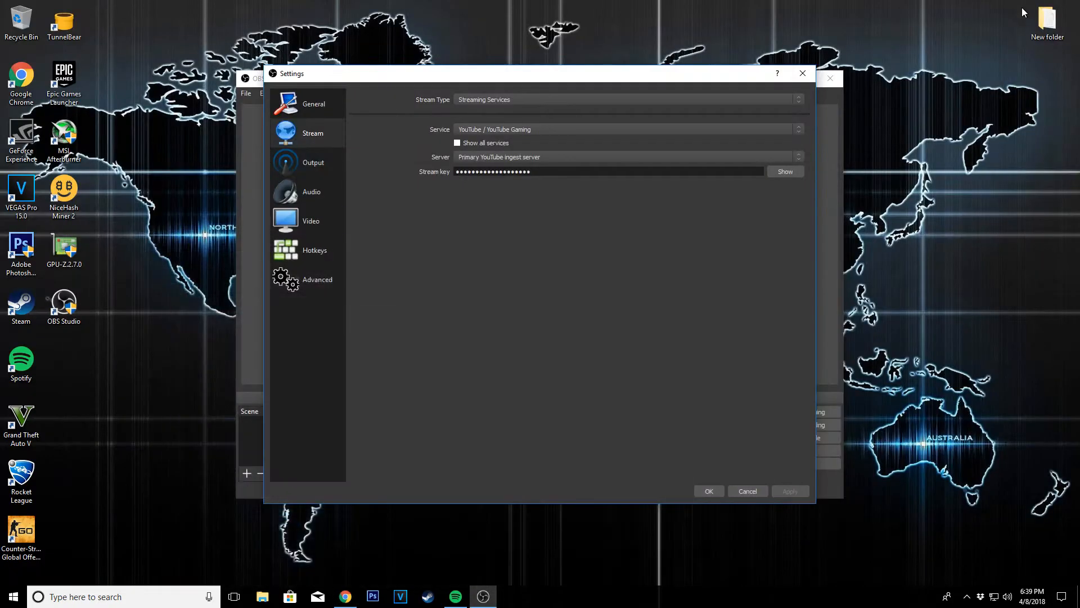
Step: Set streaming output to 5000 video bitrate, NVENC encoder and 192 audio bitrate
{"action": "left_click", "coordinate": [313, 162]}
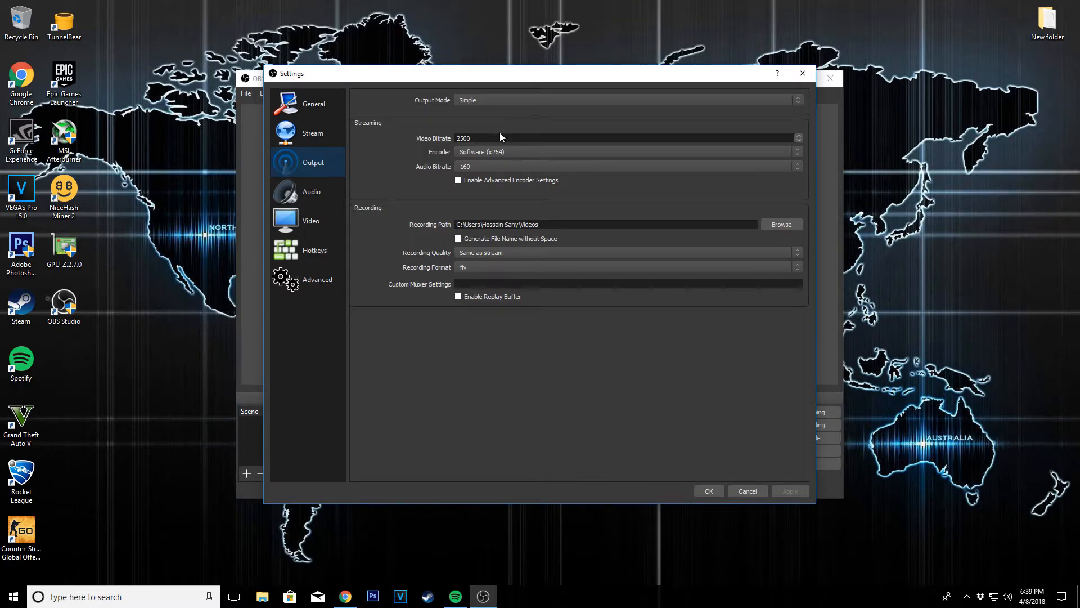
{"action": "triple_click", "coordinate": [464, 137]}
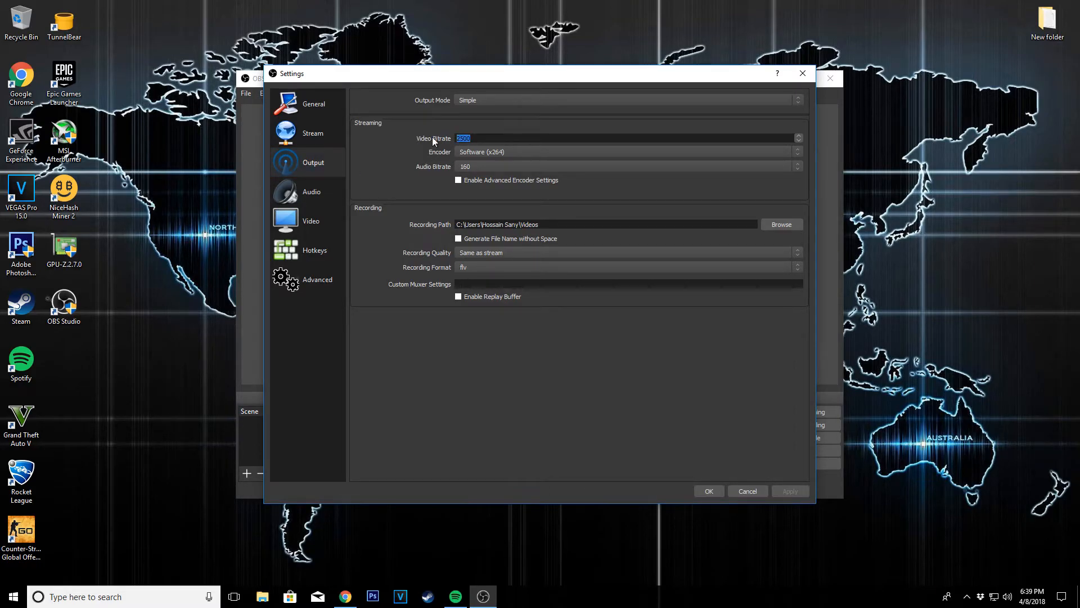
{"action": "type", "text": "500"}
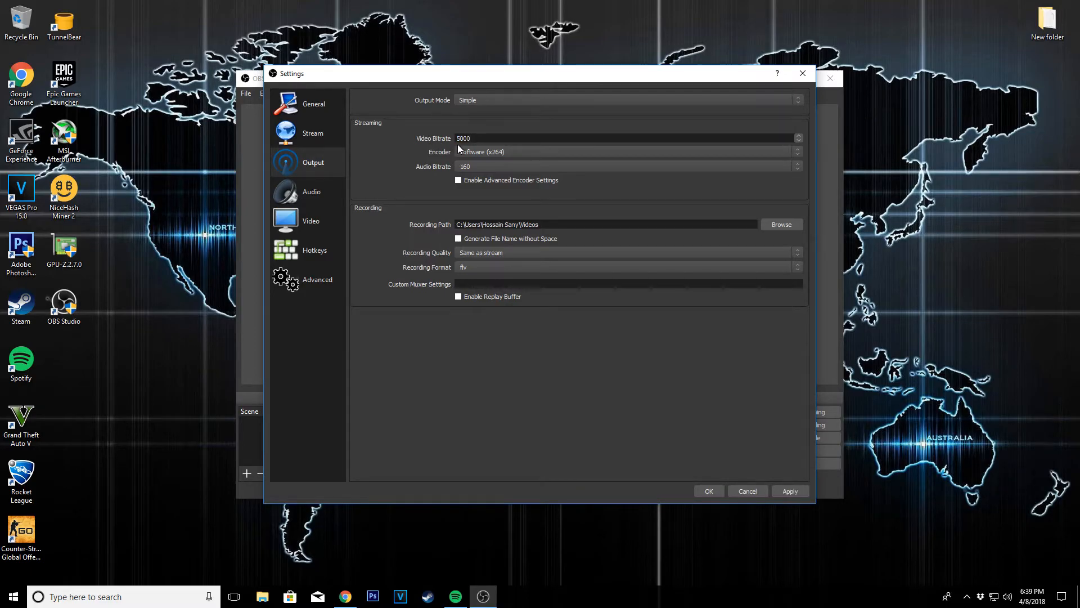
{"action": "left_click", "coordinate": [626, 152]}
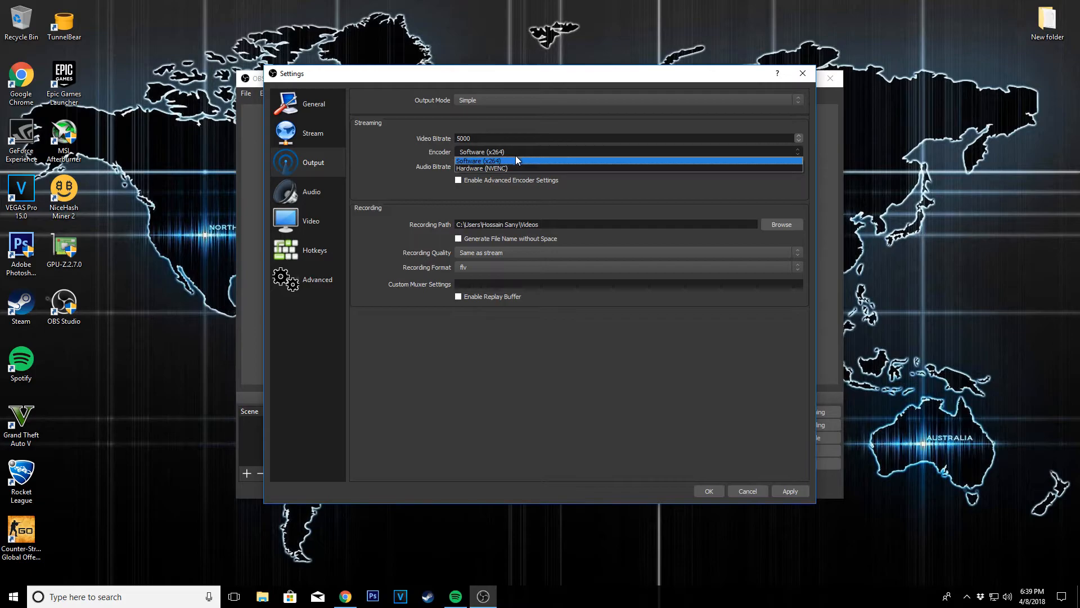
{"action": "left_click", "coordinate": [481, 167]}
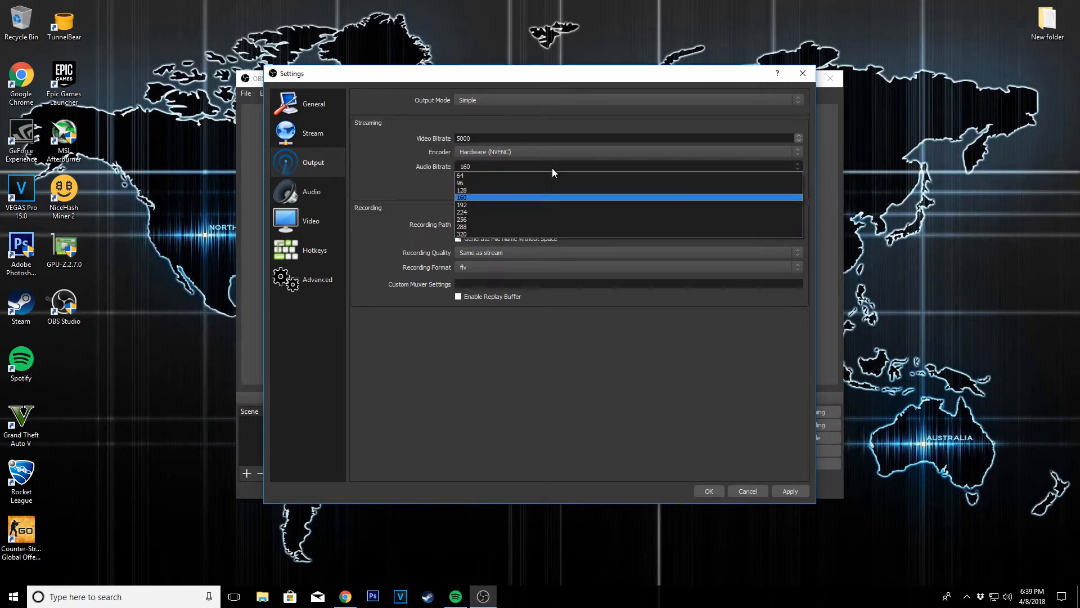
{"action": "left_click", "coordinate": [461, 204]}
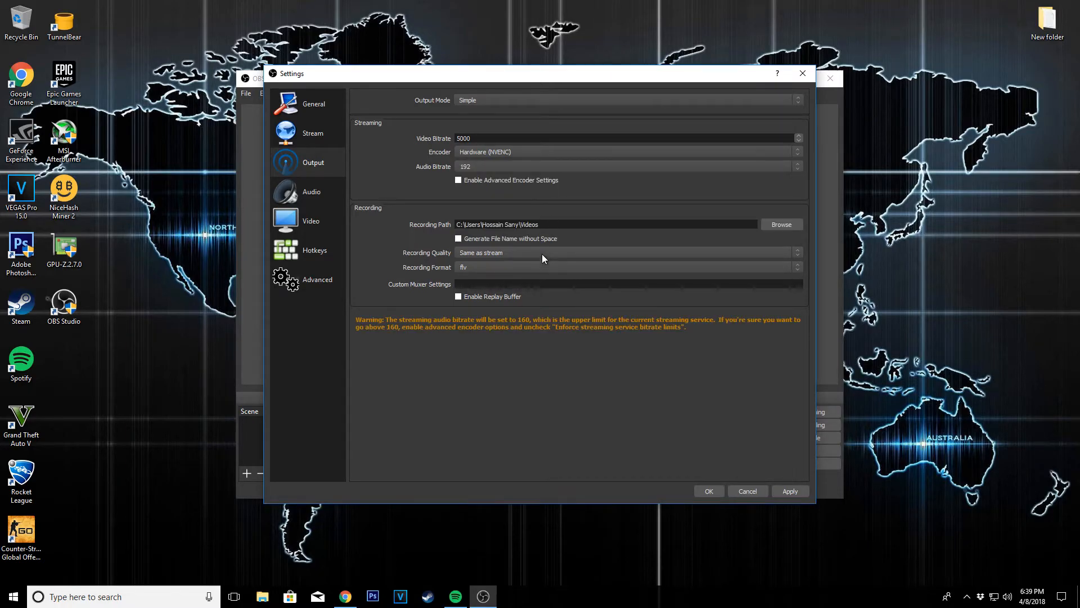
Step: Set recording to High Quality, mp4 format with NVENC encoder, and apply the output changes
{"action": "left_click", "coordinate": [626, 252]}
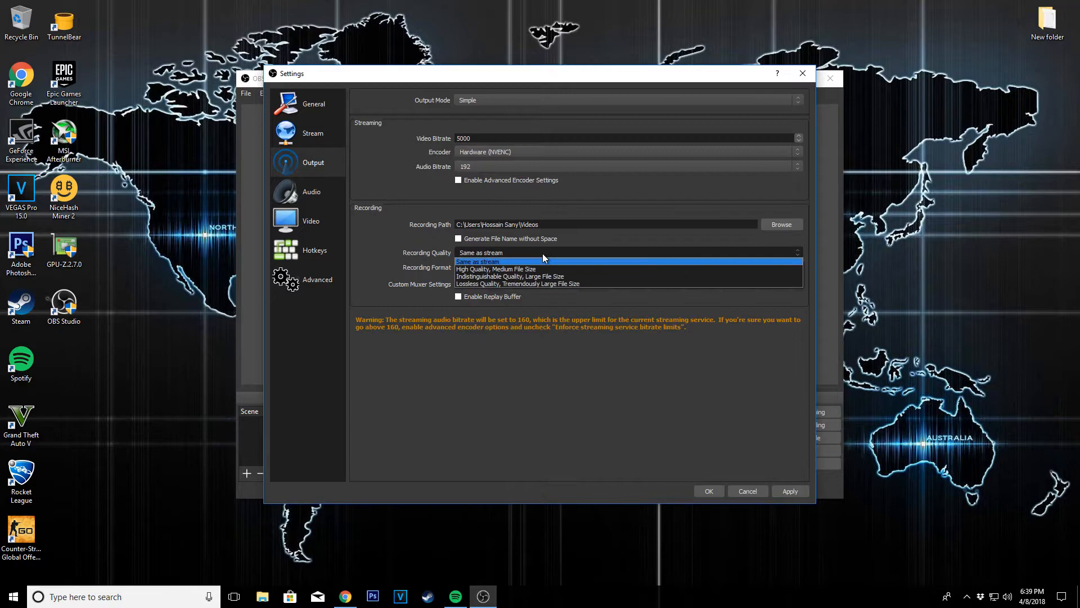
{"action": "left_click", "coordinate": [496, 269]}
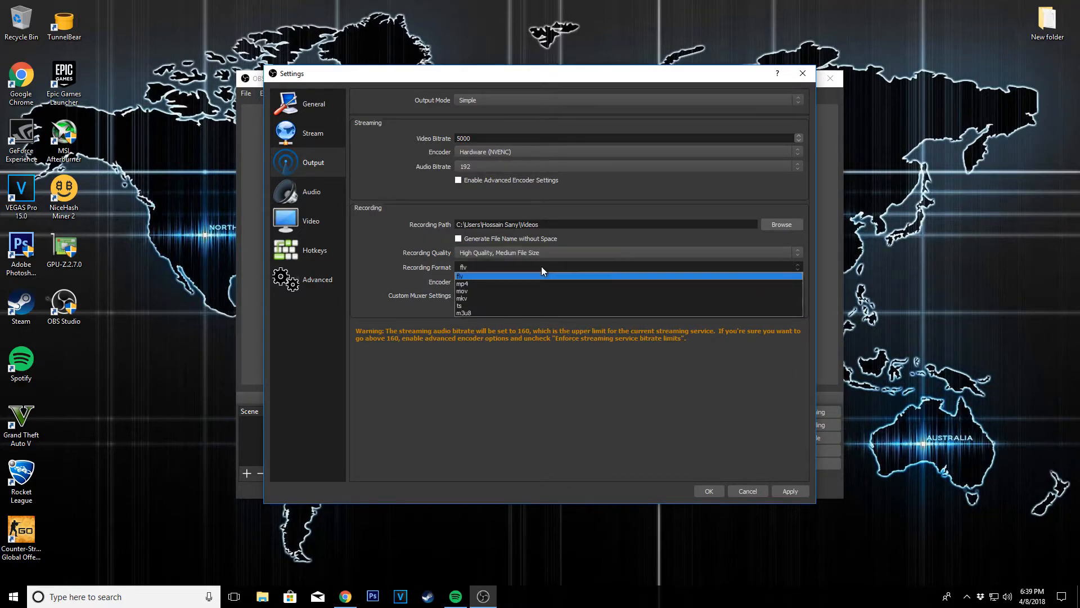
{"action": "left_click", "coordinate": [465, 283]}
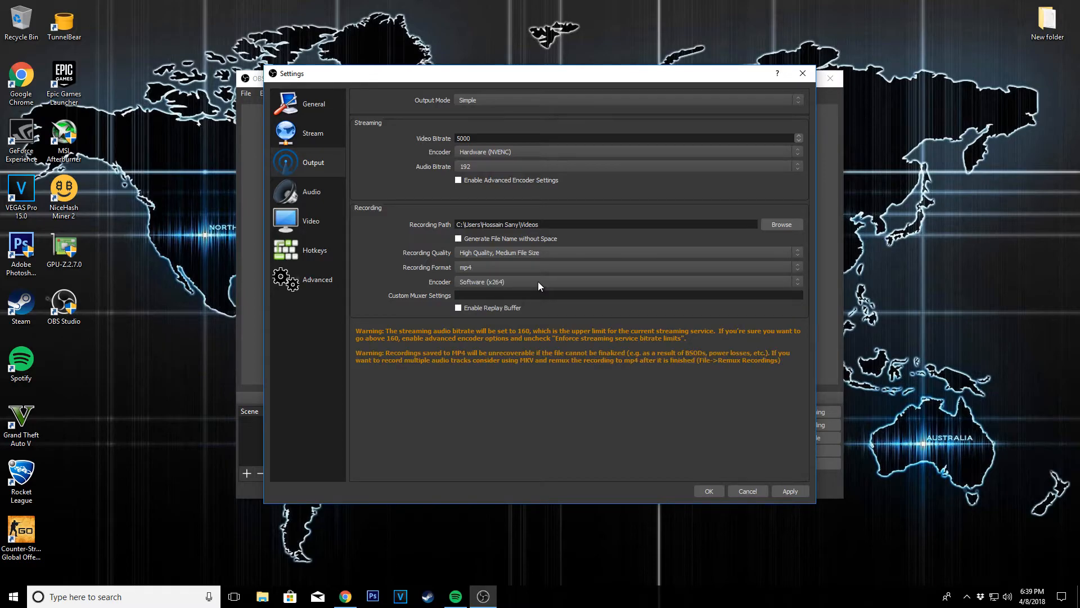
{"action": "left_click", "coordinate": [626, 281]}
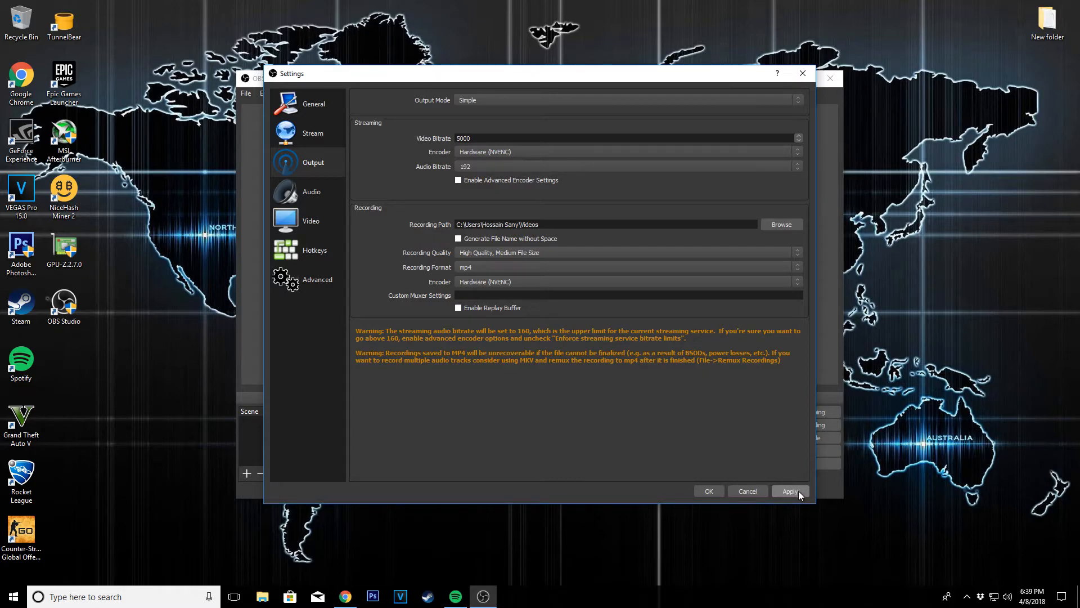
{"action": "left_click", "coordinate": [789, 491]}
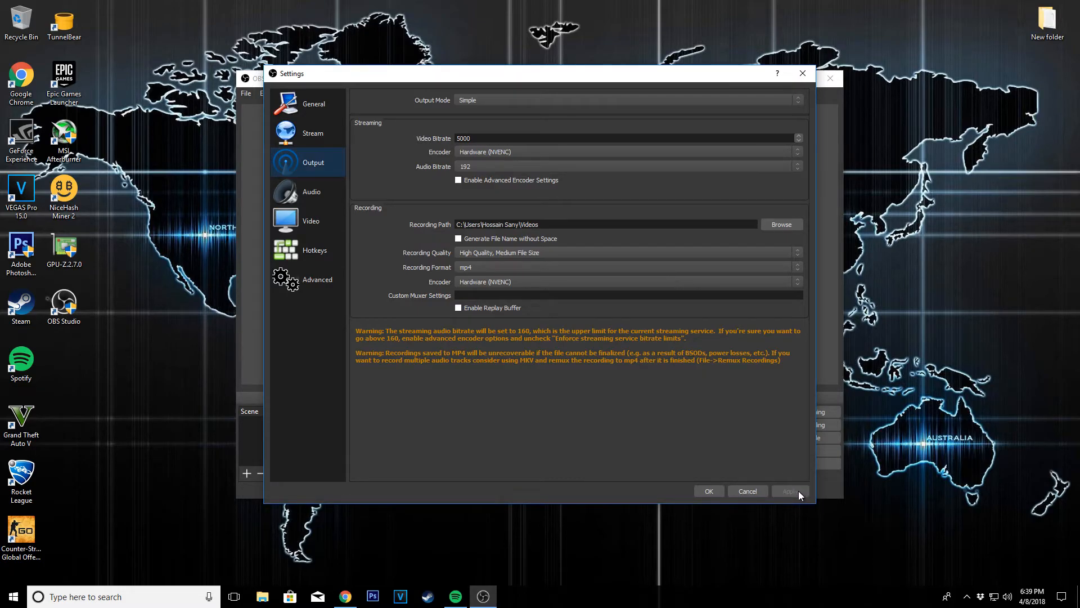
{"action": "left_click", "coordinate": [310, 220]}
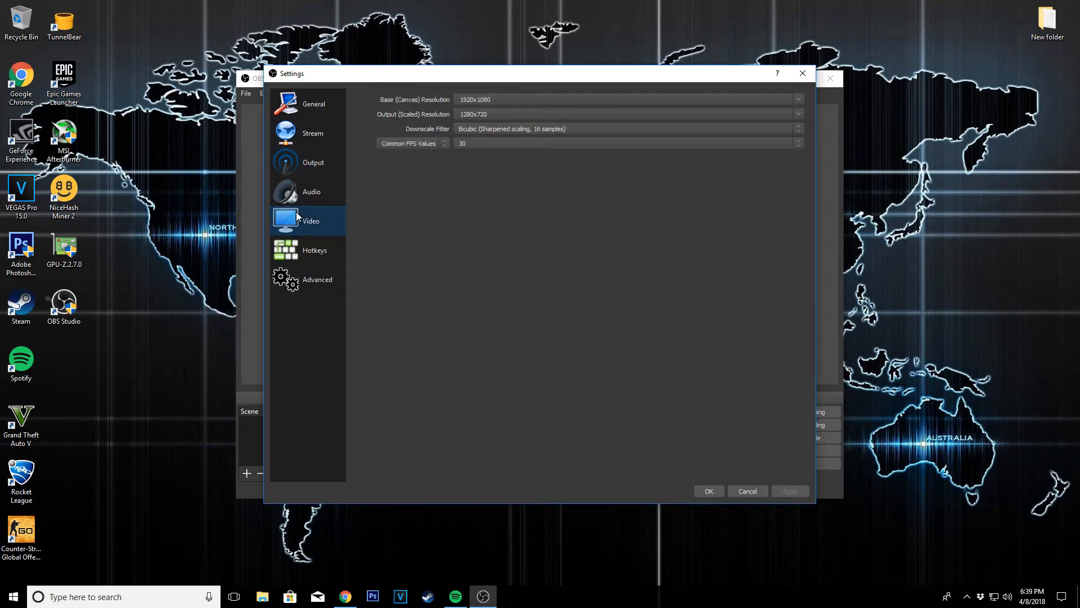
{"action": "mouse_move", "coordinate": [546, 113]}
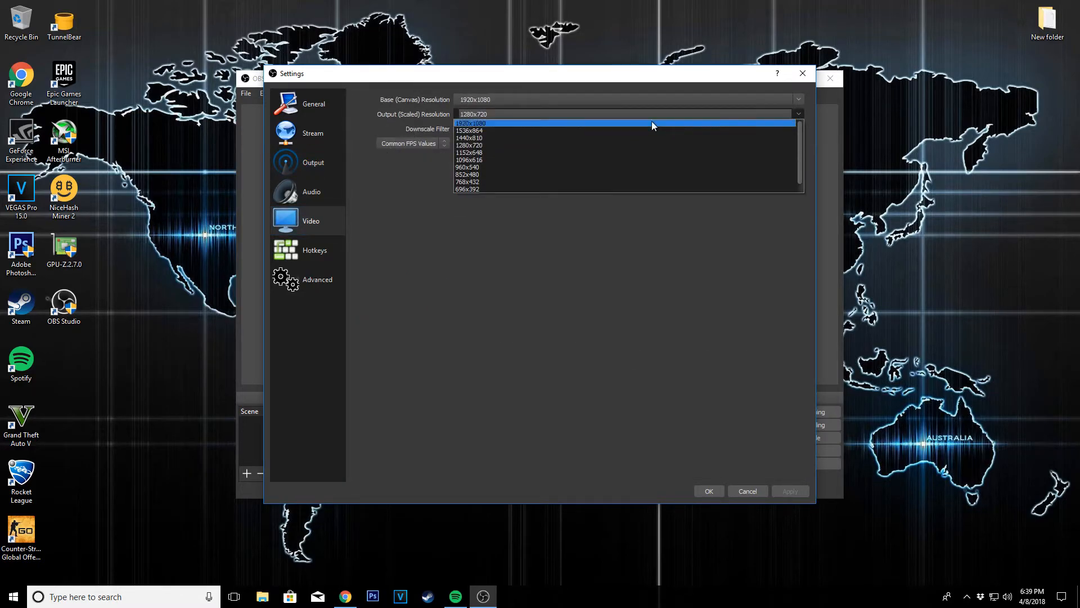
Step: Set output resolution to 1920x1080 at 60 FPS and confirm the Video settings
{"action": "left_click", "coordinate": [471, 123]}
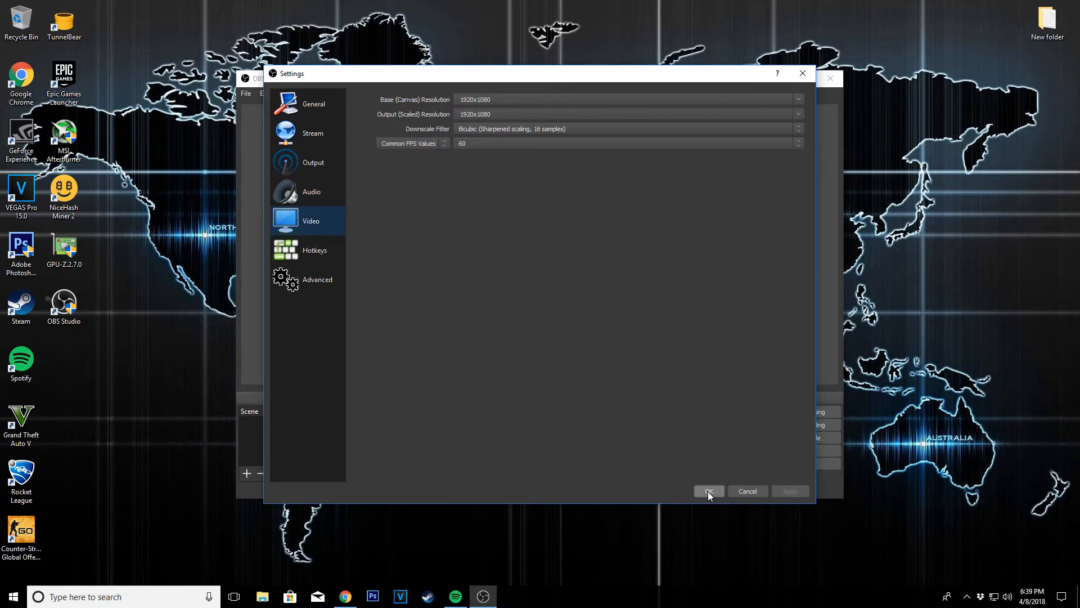
{"action": "left_click", "coordinate": [708, 491]}
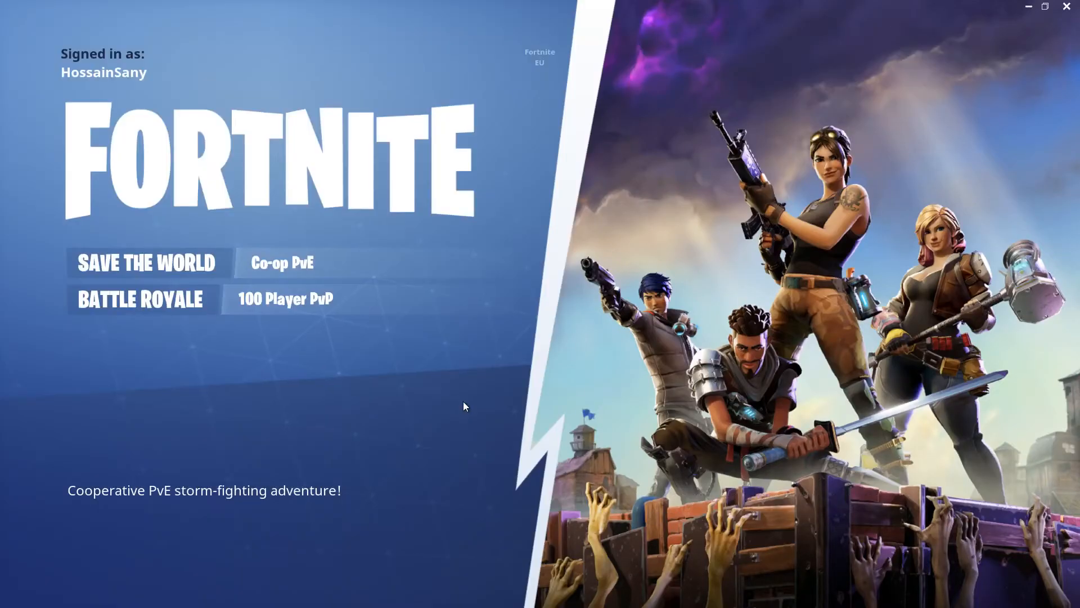
Step: Load the Fortnite Battle Royale lobby, then return to the OBS Studio main window
{"action": "left_click", "coordinate": [141, 298]}
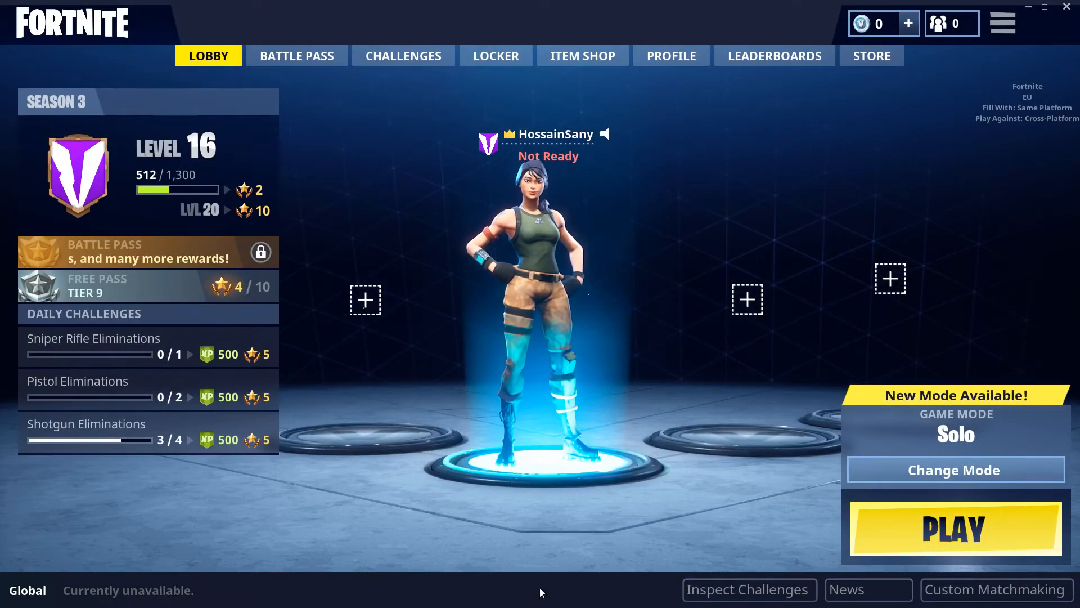
{"action": "left_click", "coordinate": [10, 596]}
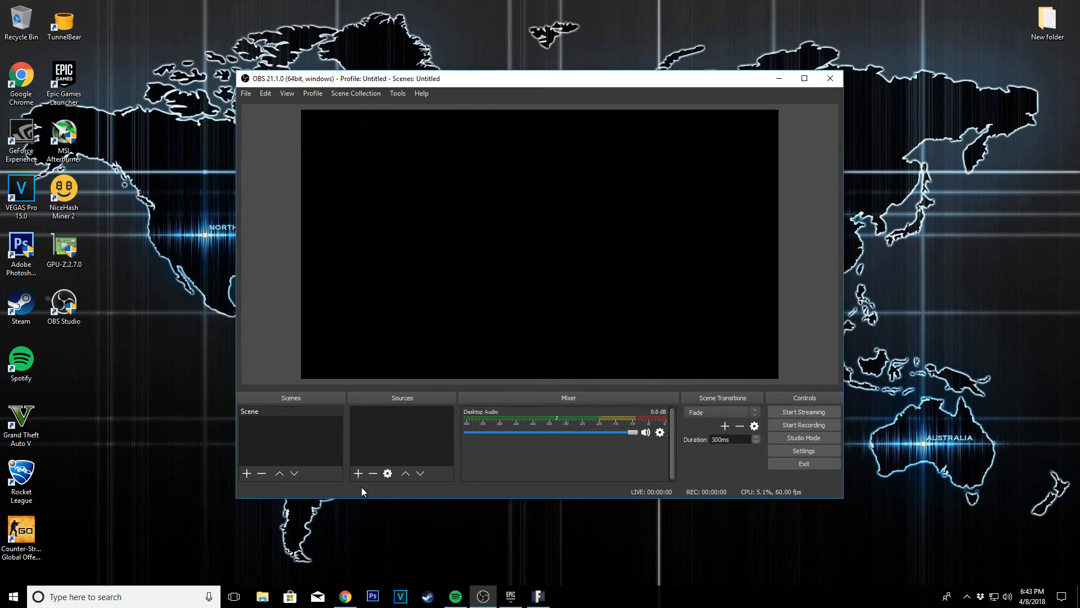
{"action": "mouse_move", "coordinate": [358, 473]}
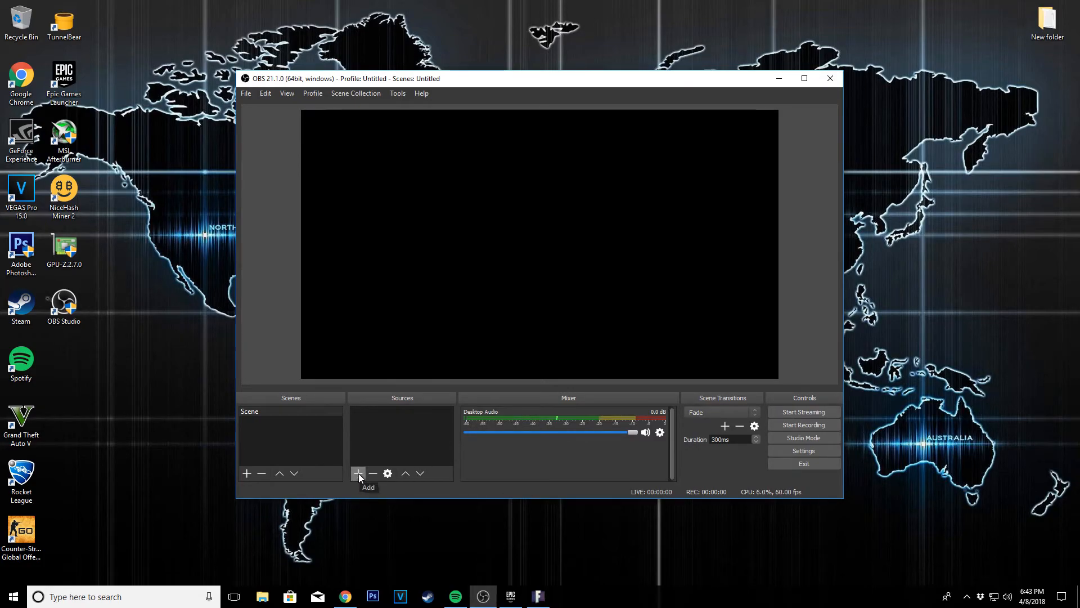
Step: Add a Game Capture source named 'fortnite' to the scene
{"action": "left_click", "coordinate": [358, 473]}
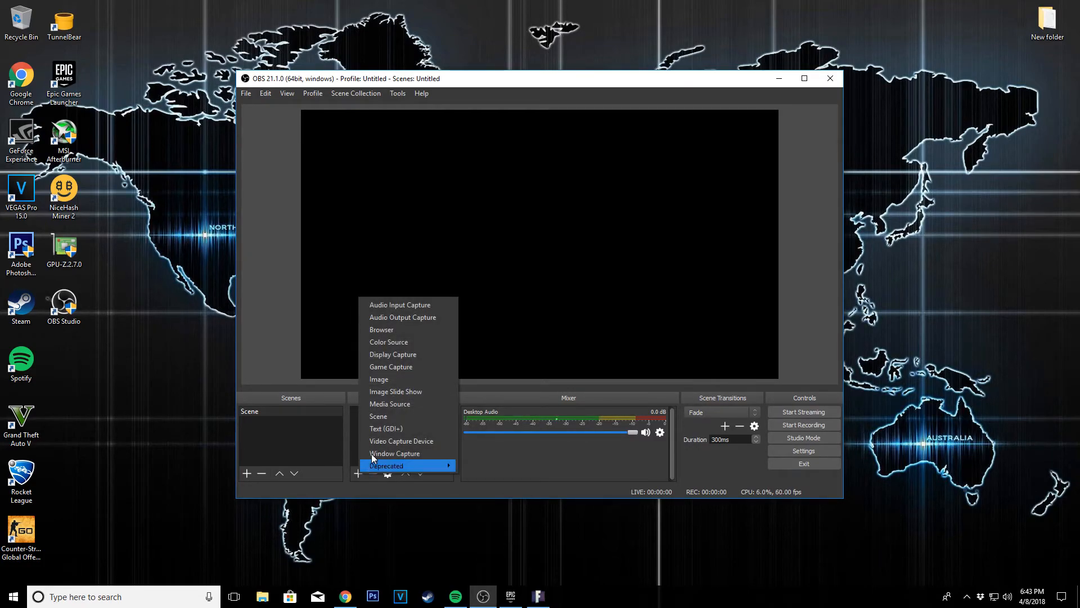
{"action": "left_click", "coordinate": [391, 367]}
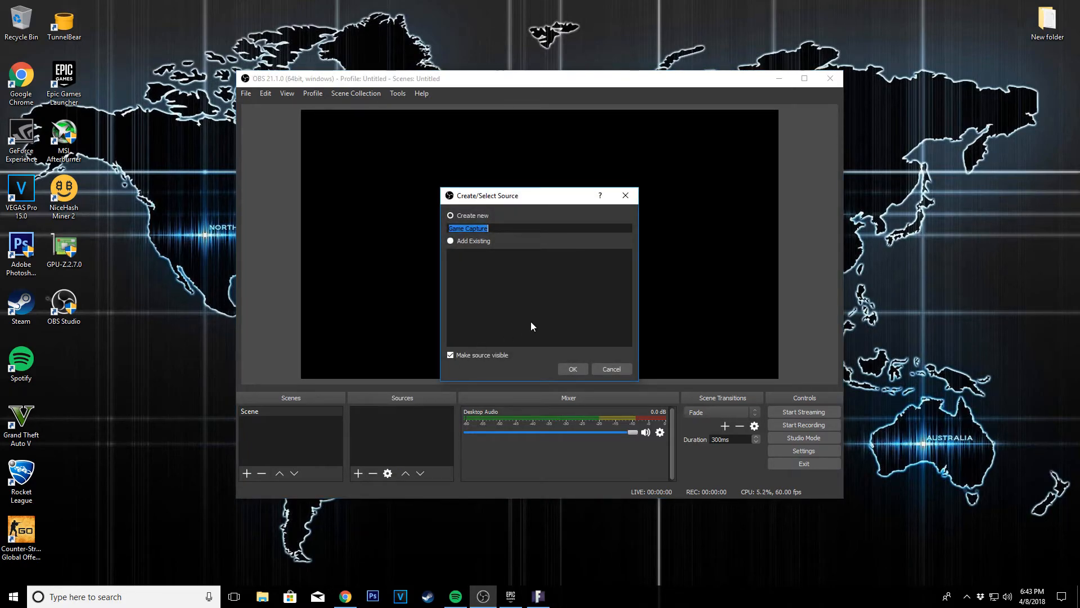
{"action": "type", "text": "fortnite"}
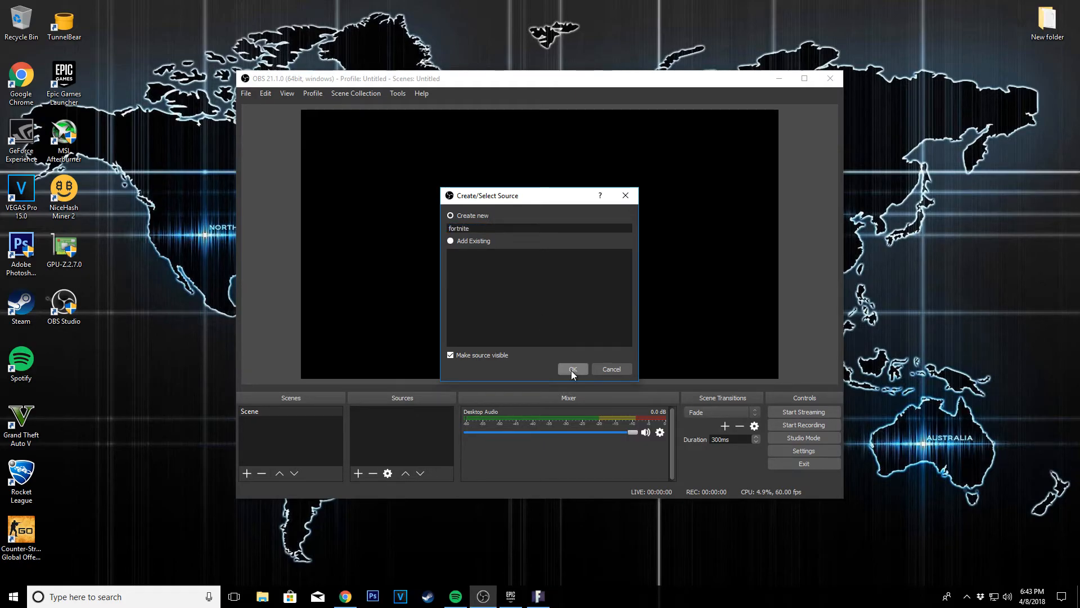
{"action": "left_click", "coordinate": [573, 369]}
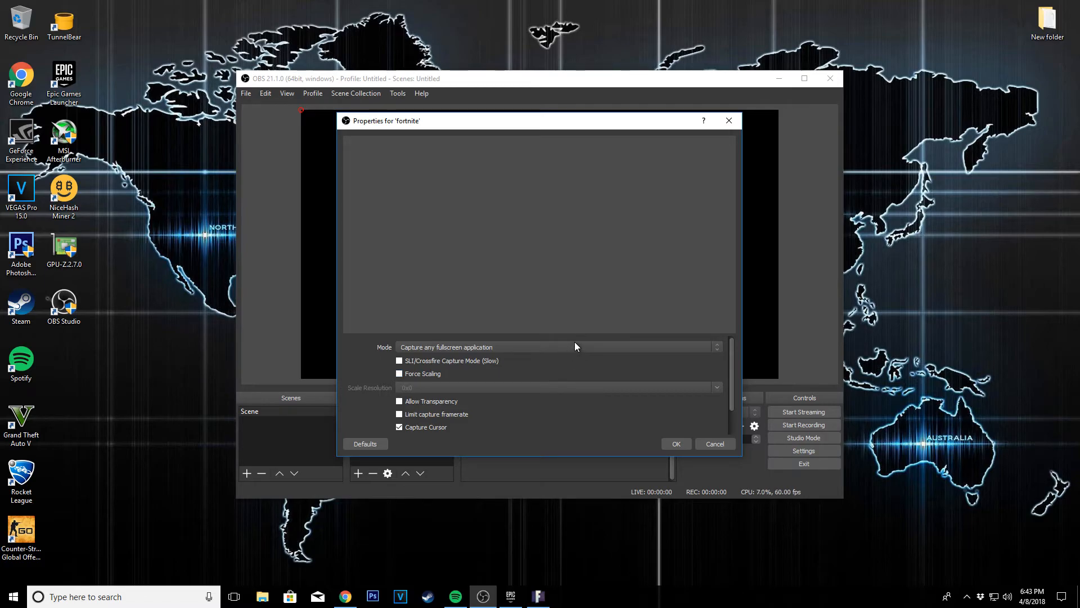
Step: Set the capture mode to a specific window and select the Fortnite game window
{"action": "left_click", "coordinate": [558, 347]}
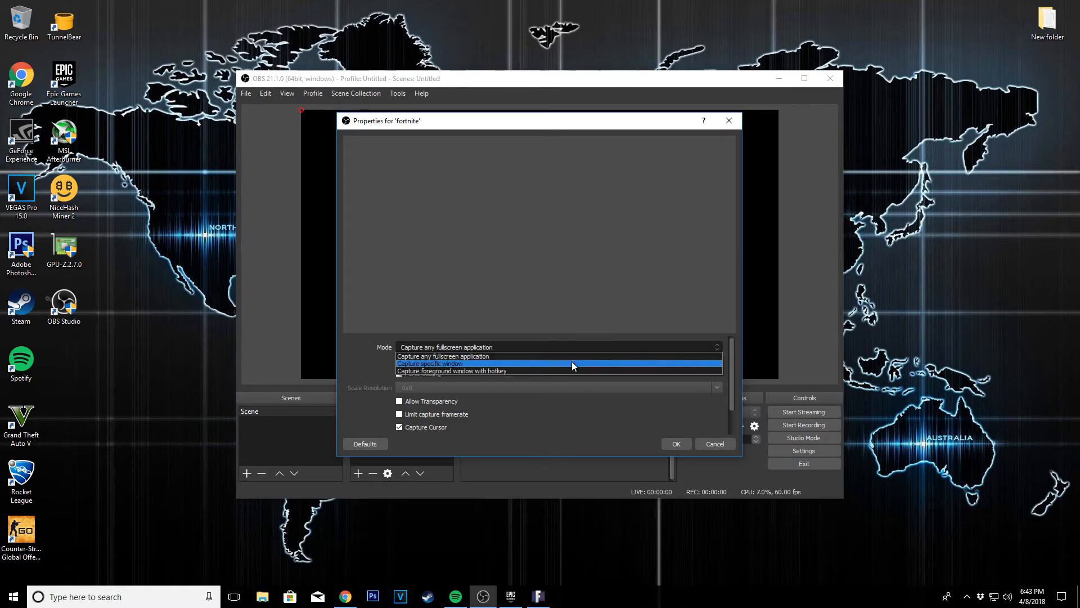
{"action": "left_click", "coordinate": [430, 364]}
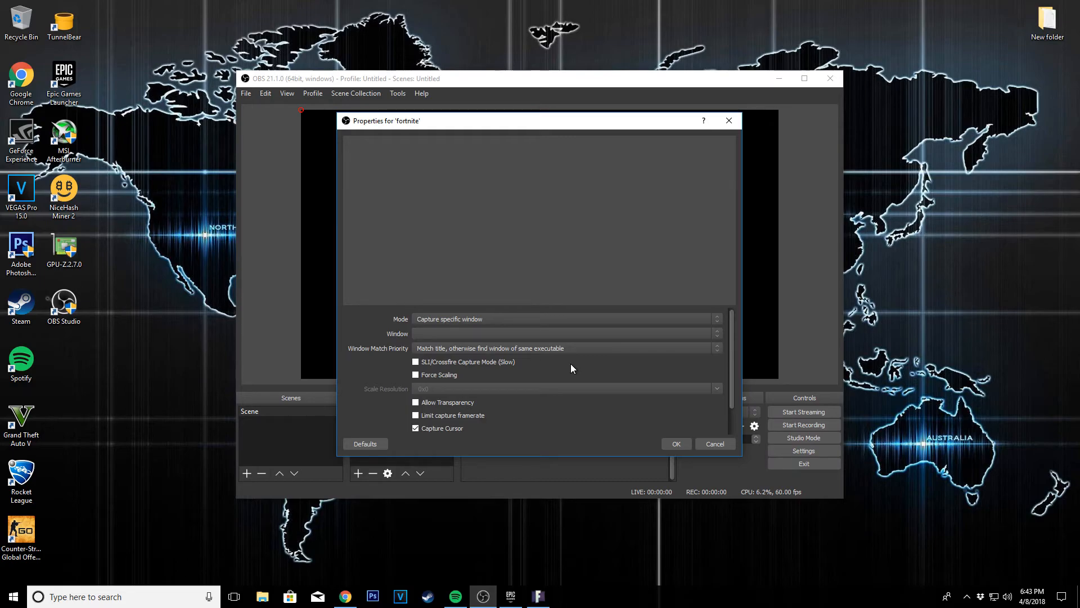
{"action": "left_click", "coordinate": [564, 333]}
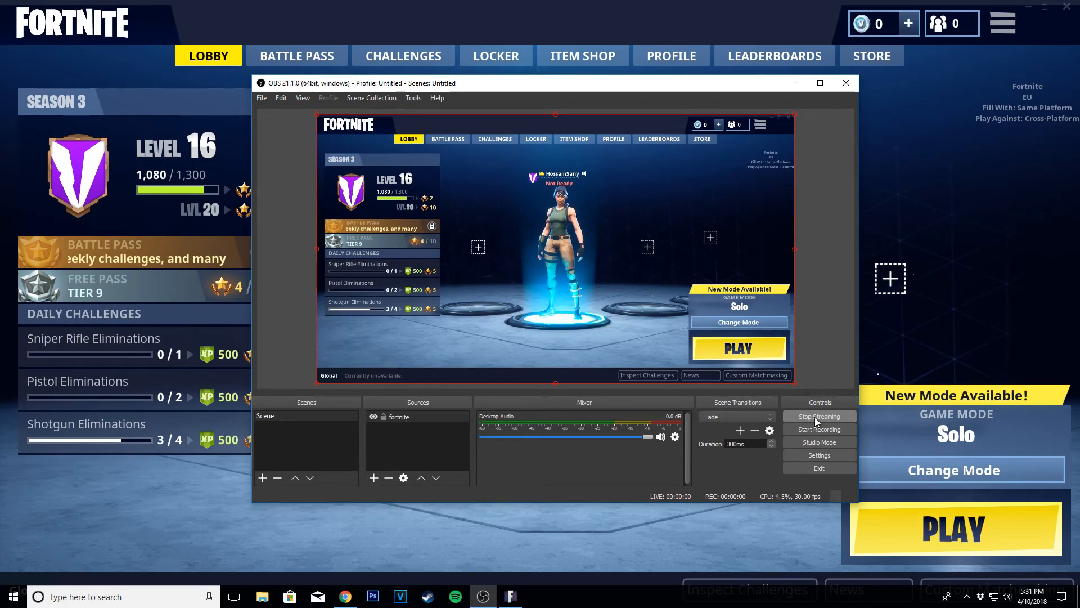
Step: Start streaming so the Fortnite lobby goes live to YouTube
{"action": "left_click", "coordinate": [818, 415]}
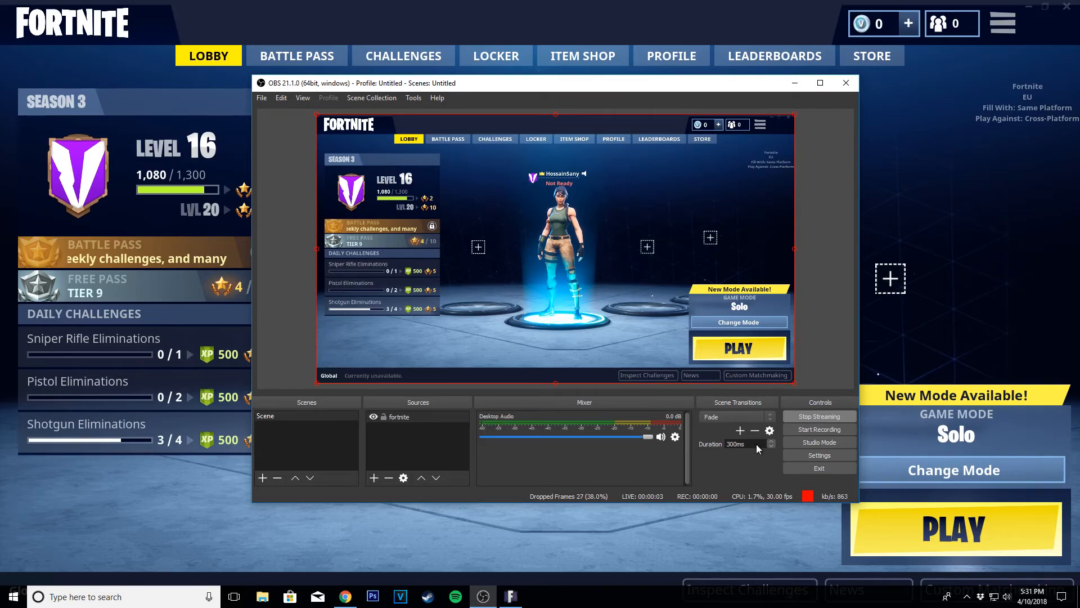